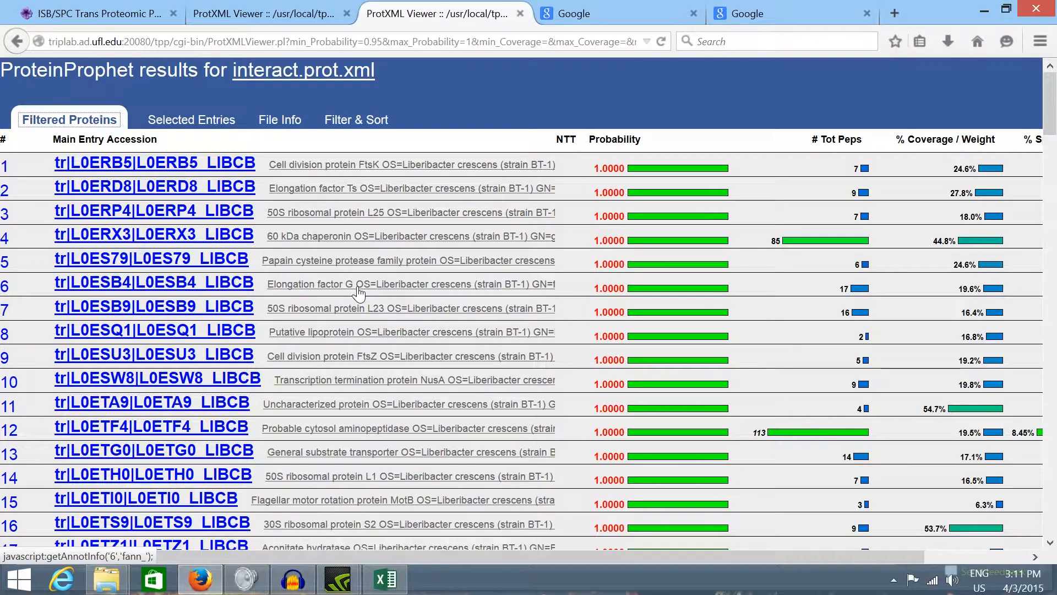
mouse_move(344, 269)
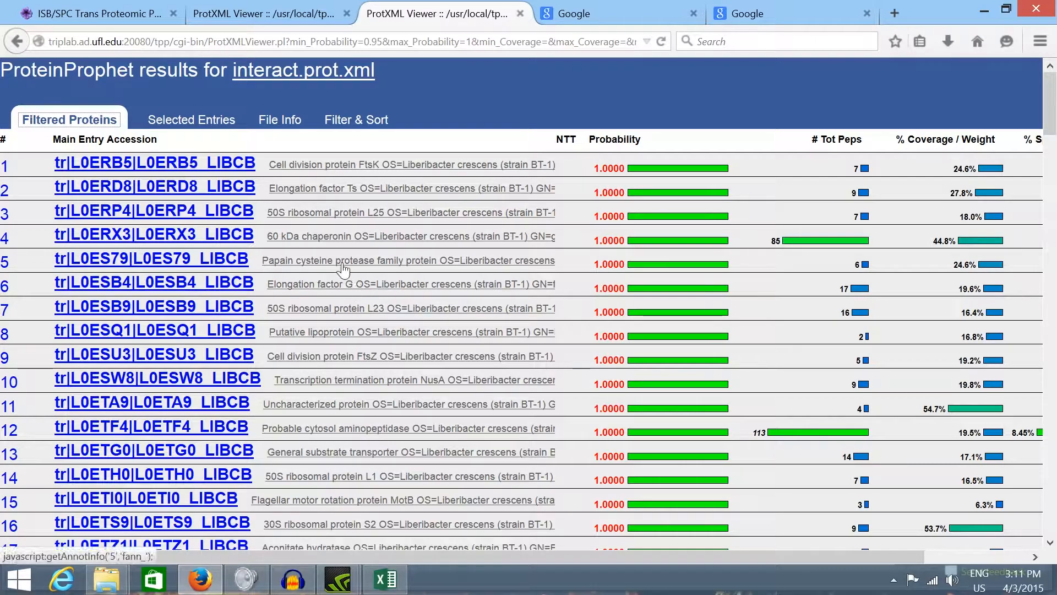
Step: Scroll through the current protein results page
scroll(down, 3)
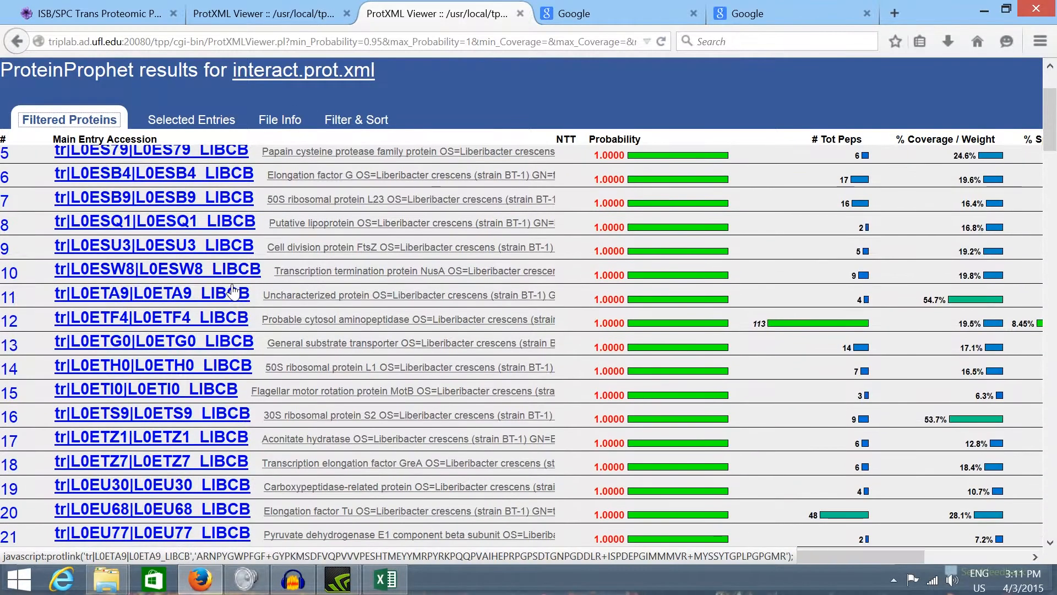
scroll(up, 3)
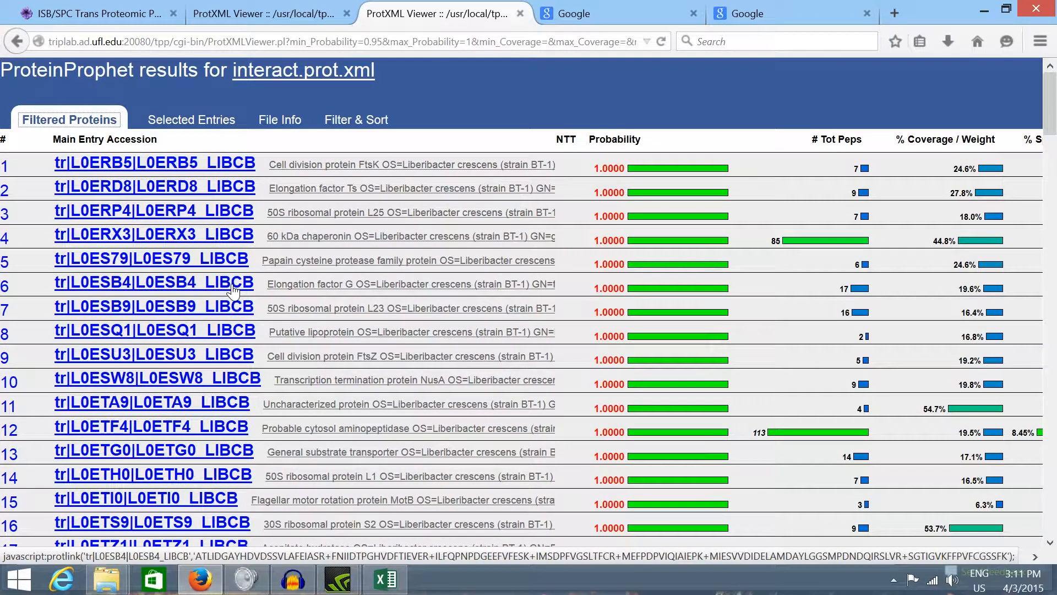
scroll(down, 3)
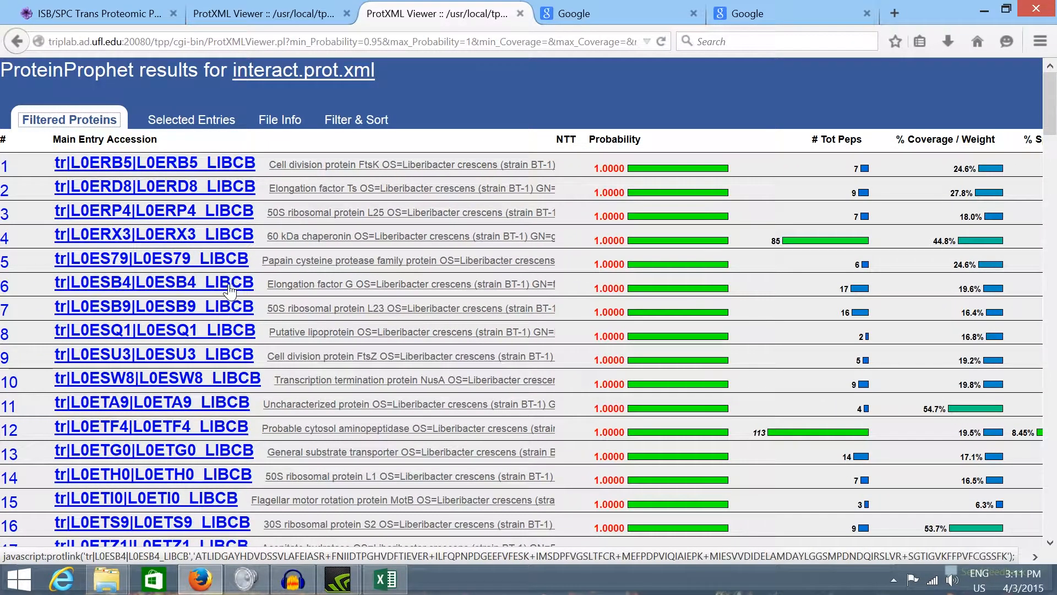
mouse_move(219, 222)
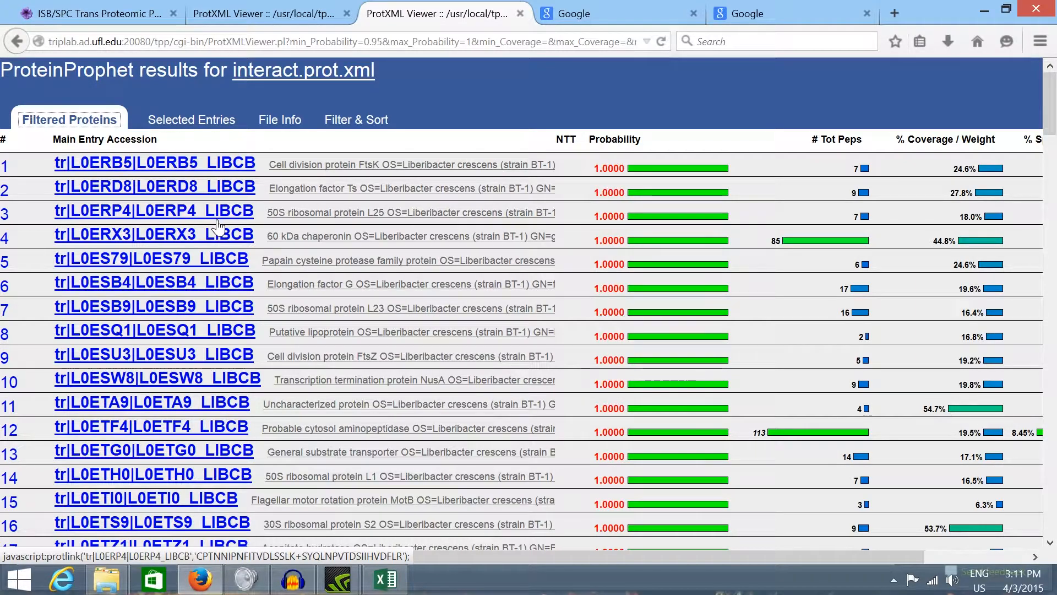
scroll(down, 3)
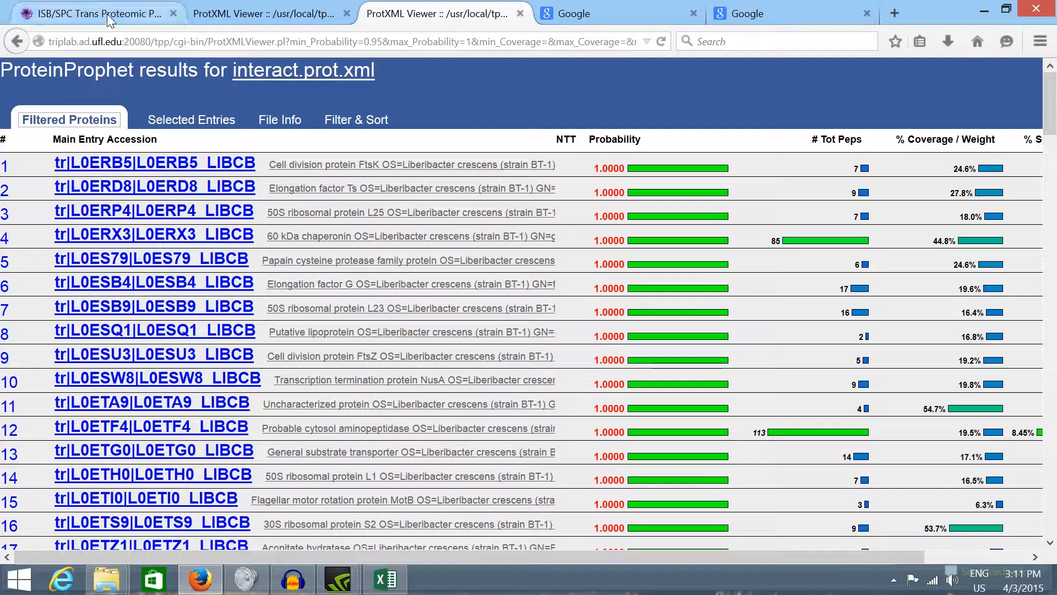
Step: From the pipeline Jobs page, view the runprophet job and open its interact.prot.xml in the ProtXML Viewer
click(95, 13)
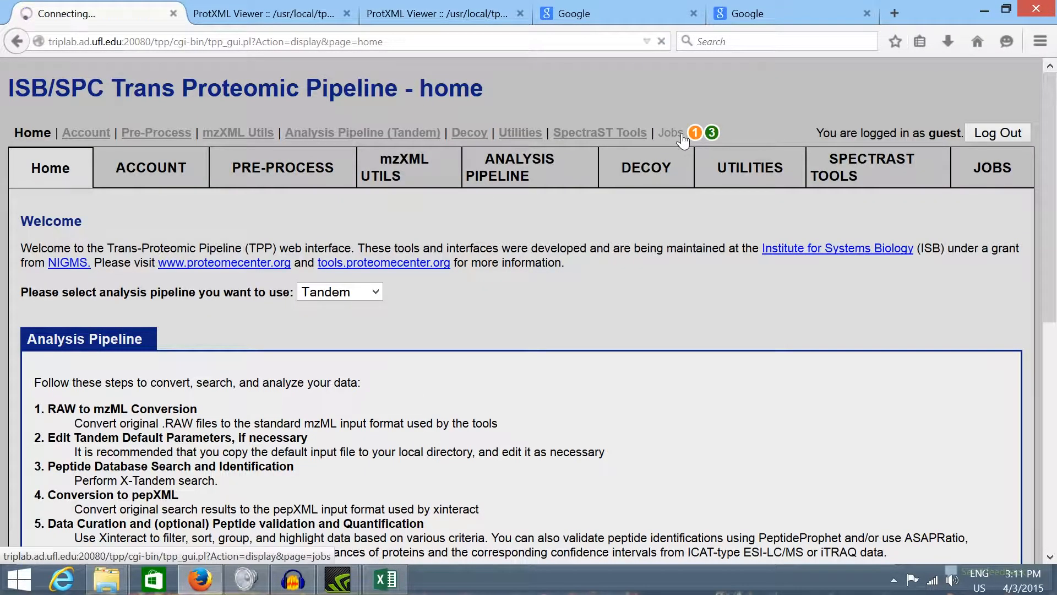
click(670, 132)
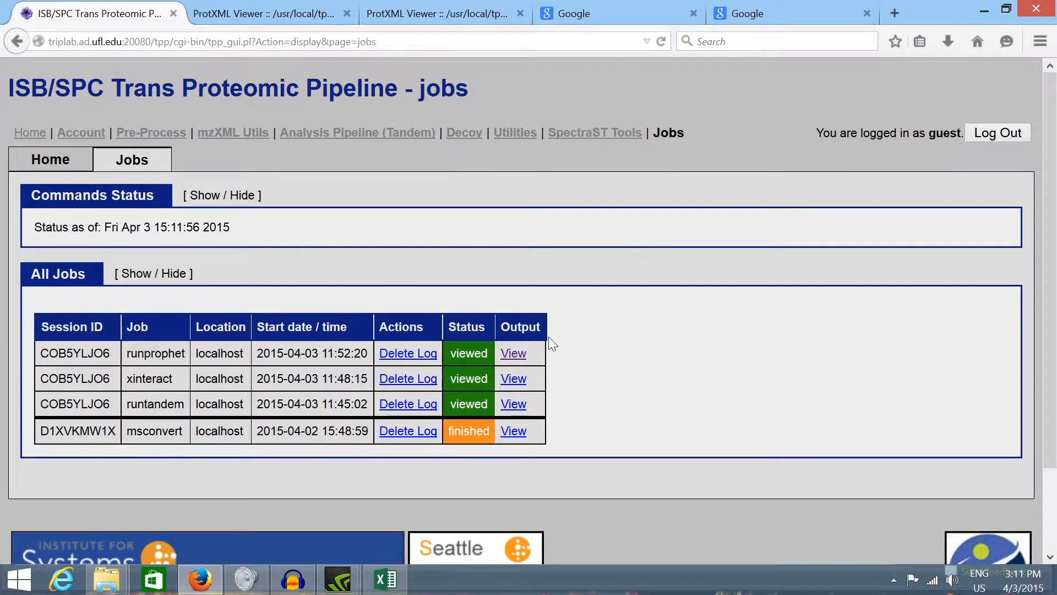
click(513, 353)
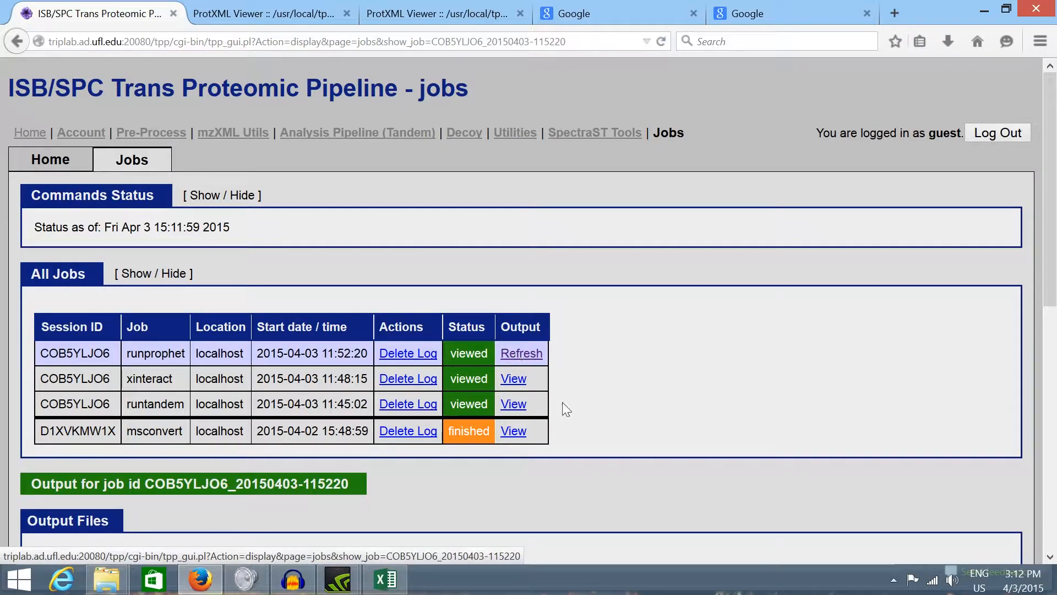
scroll(down, 3)
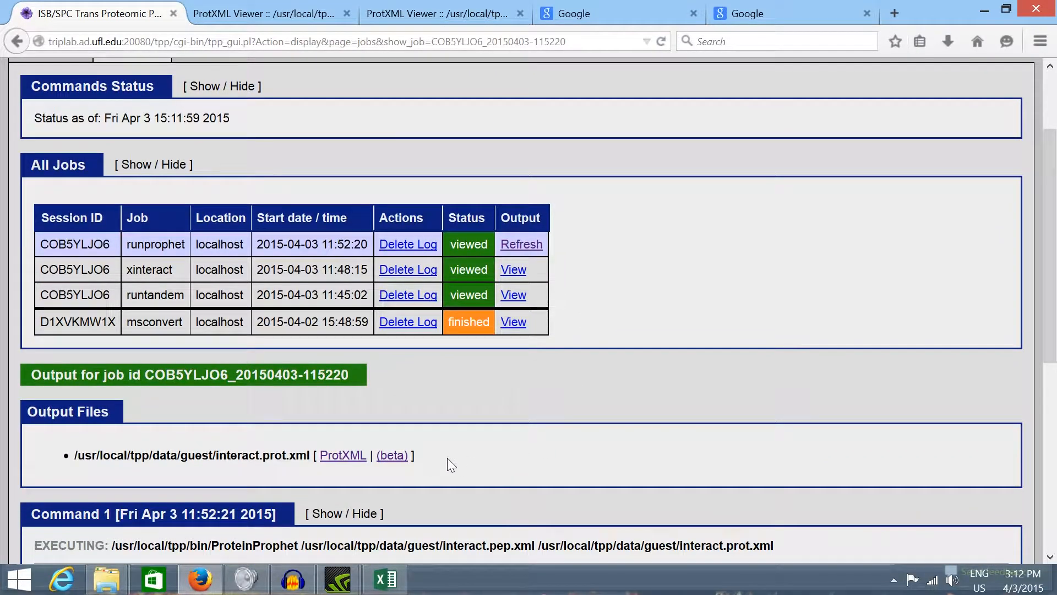
mouse_move(392, 455)
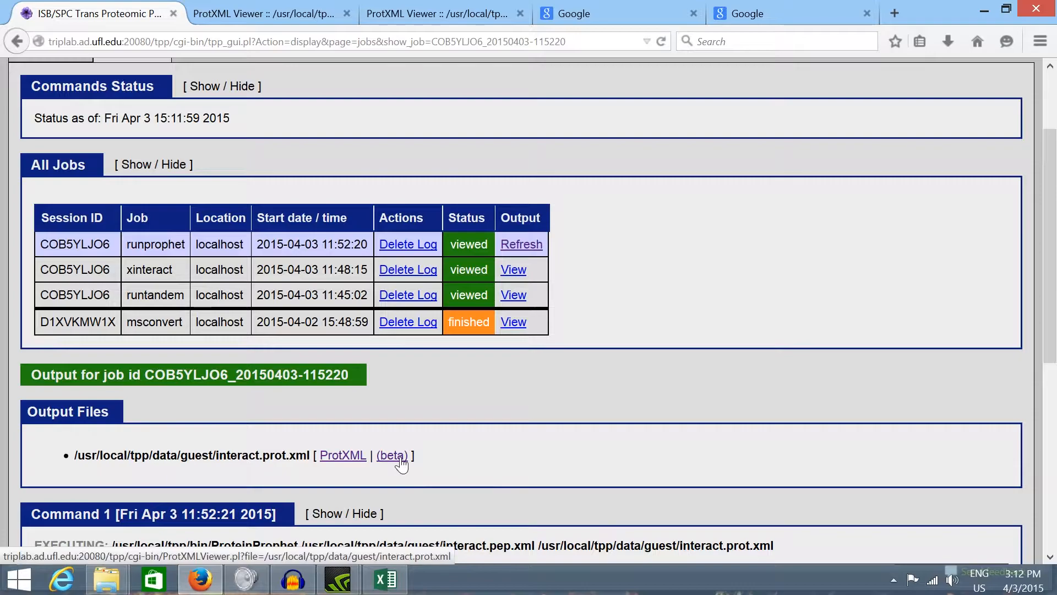
click(342, 455)
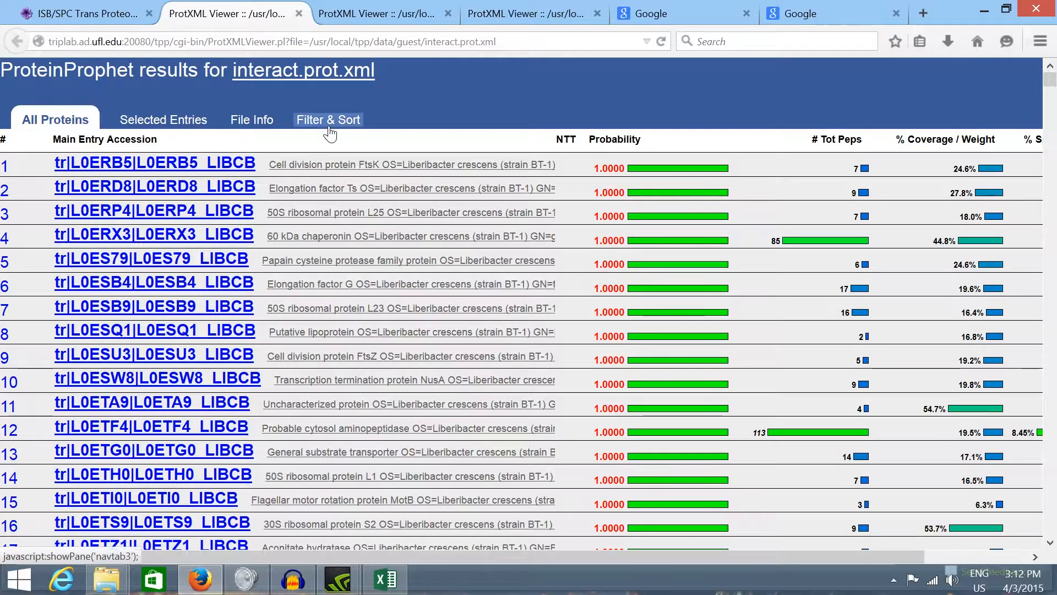
Step: Filter the protein list to probability 0.95–1.0, leaving 127 proteins
click(328, 119)
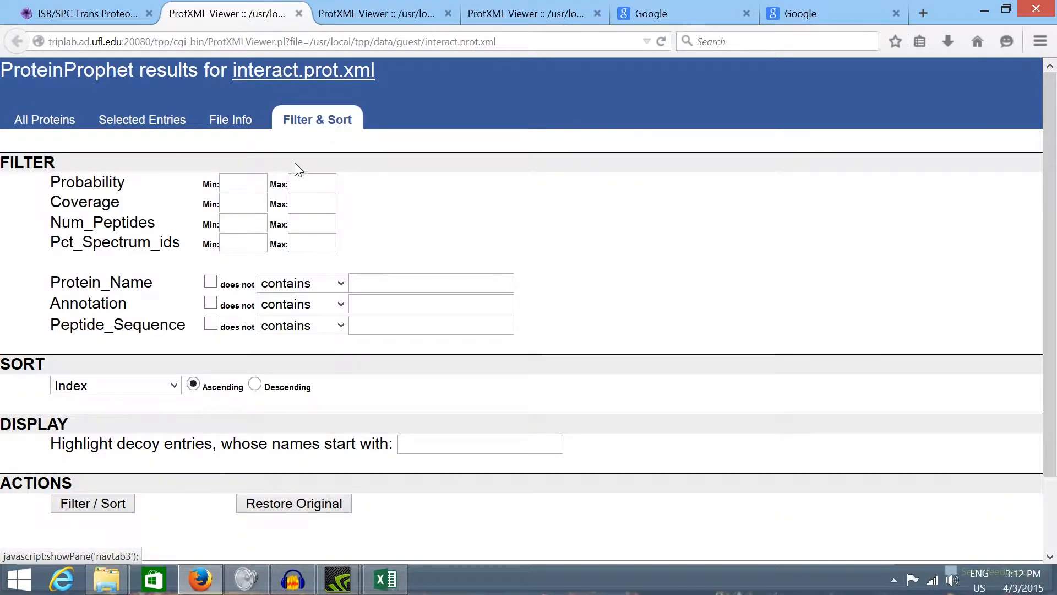
text(0.95)
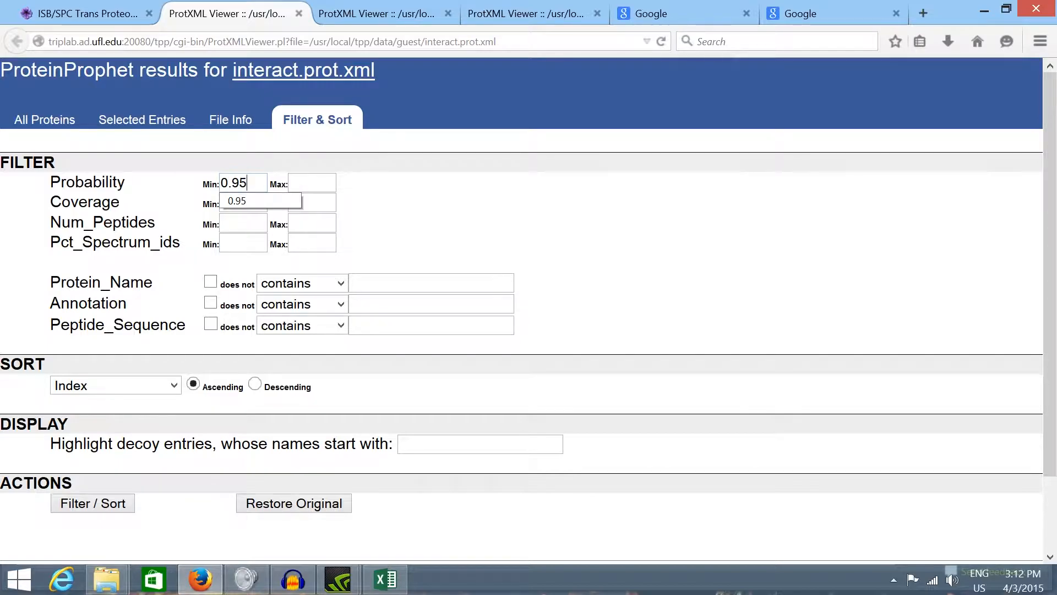
text(1.0)
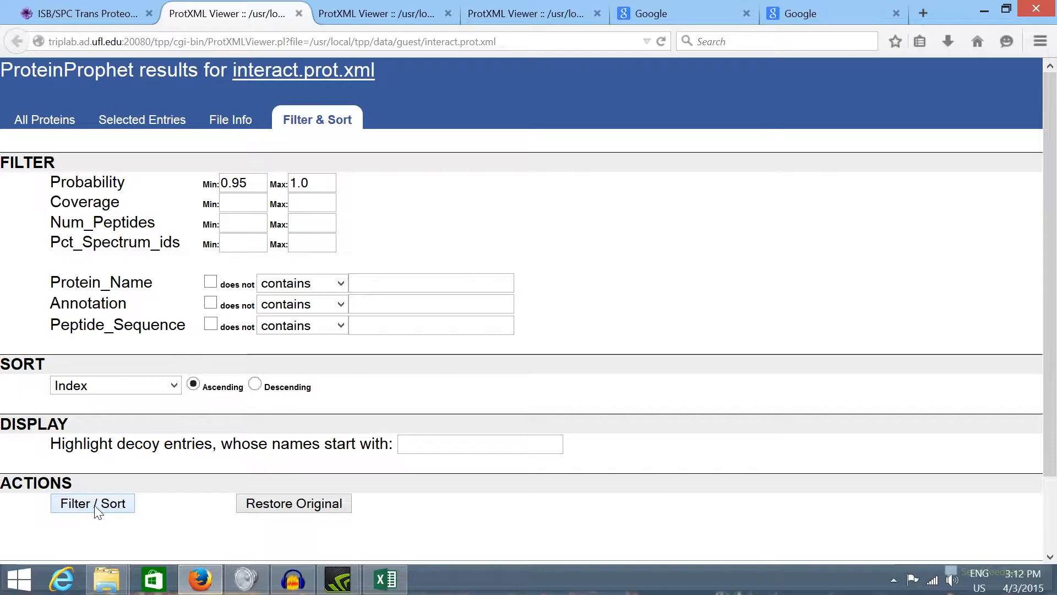
click(93, 503)
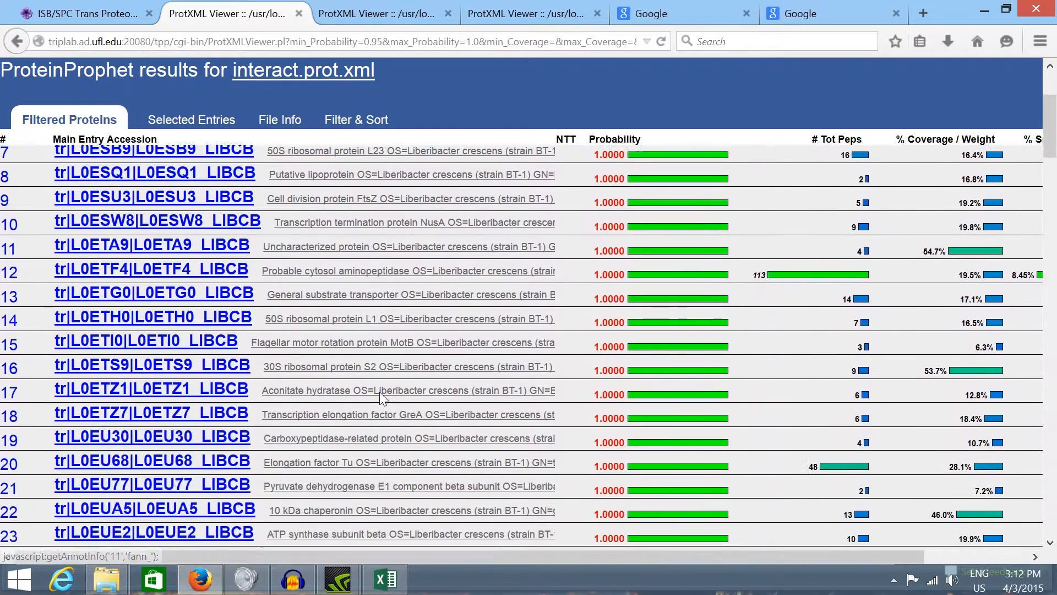
scroll(down, 3)
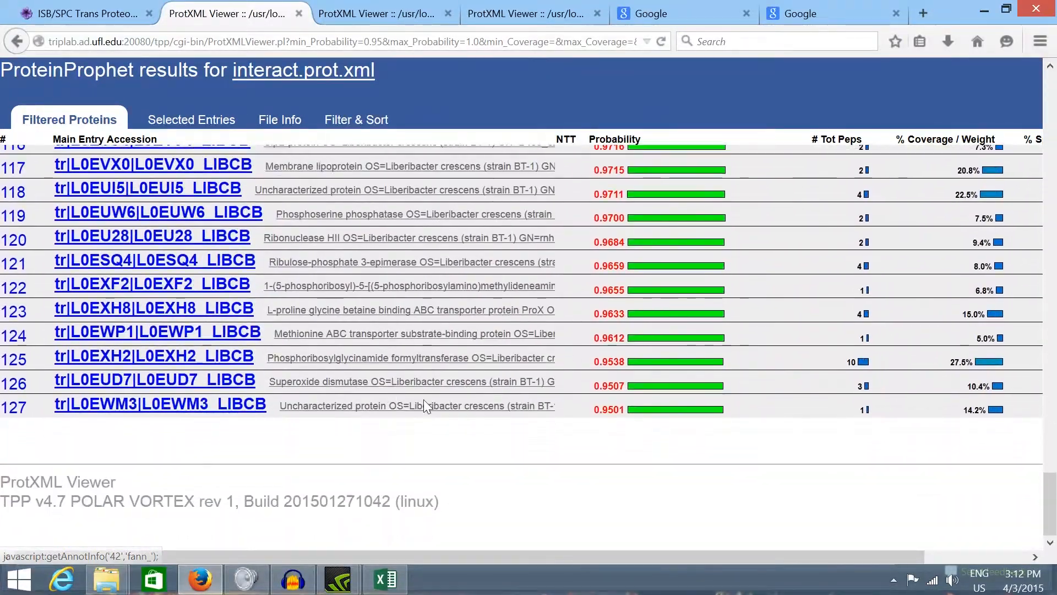
mouse_move(627, 443)
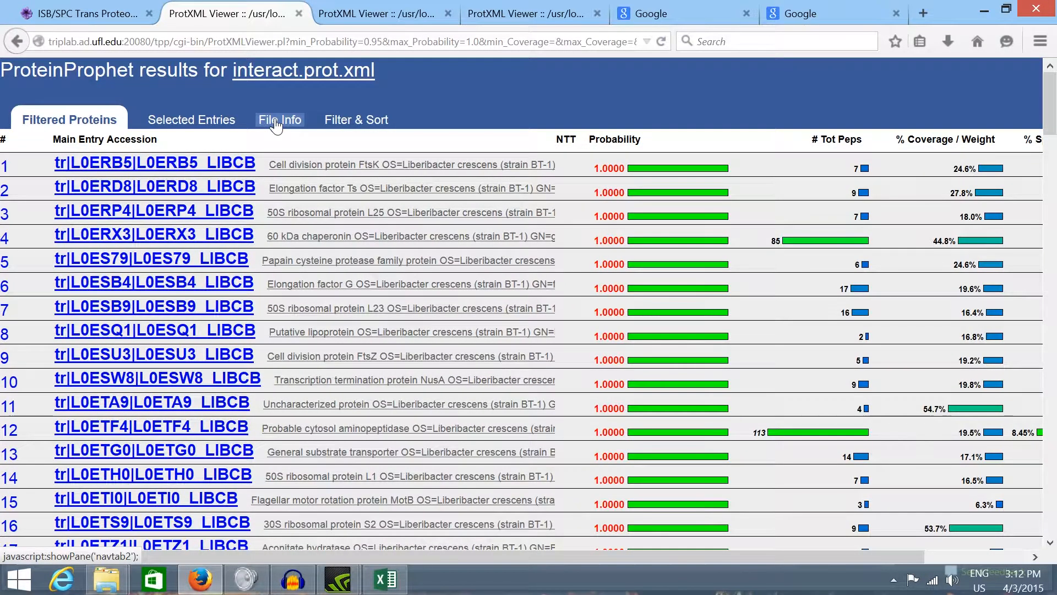
Step: Export the 127 filtered proteins to interact.prot.xls and return to the jobs page
click(279, 119)
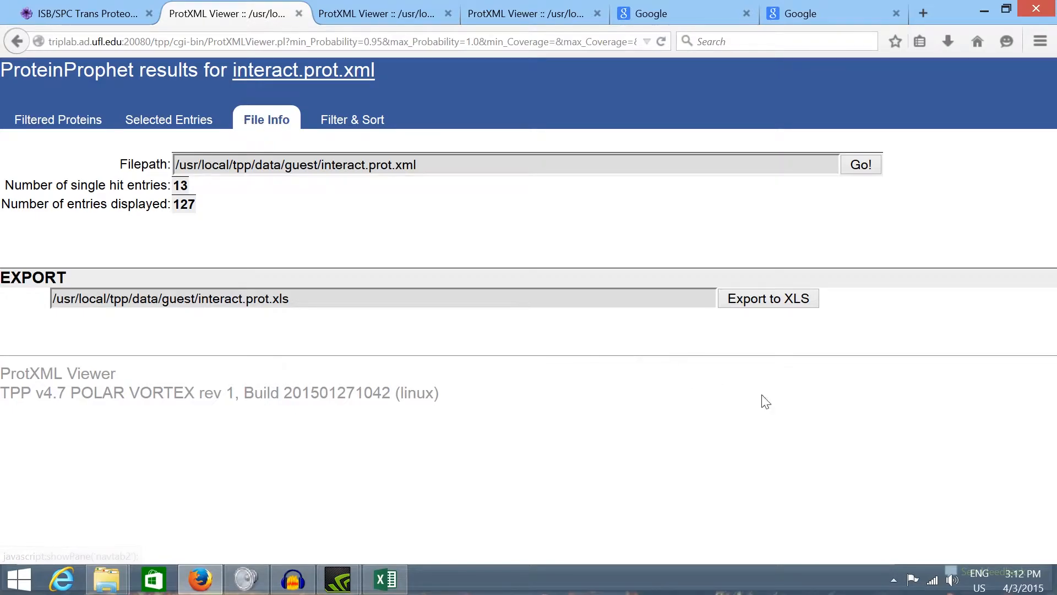
click(768, 298)
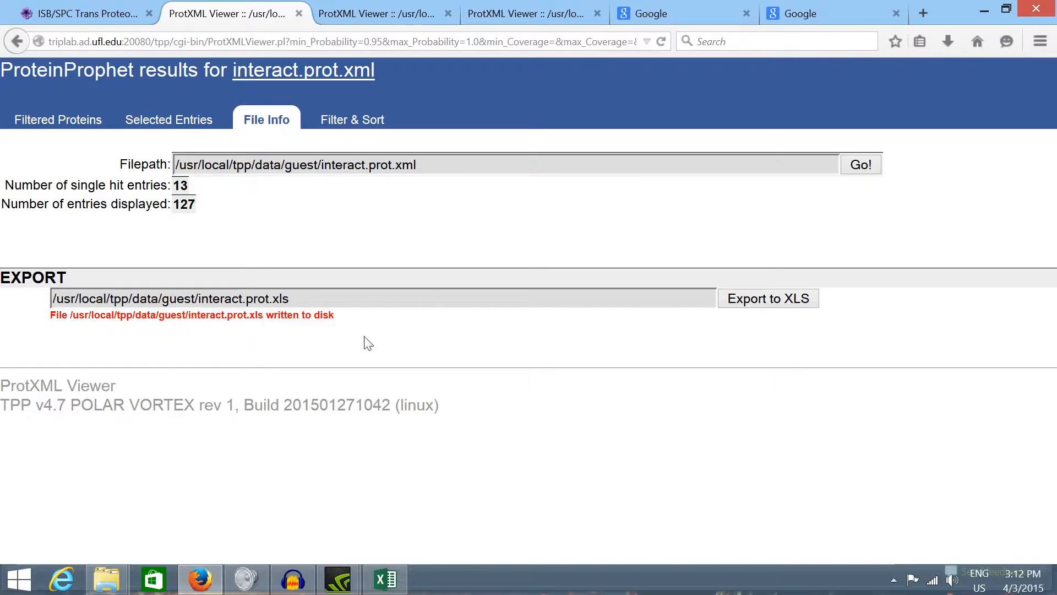
click(76, 298)
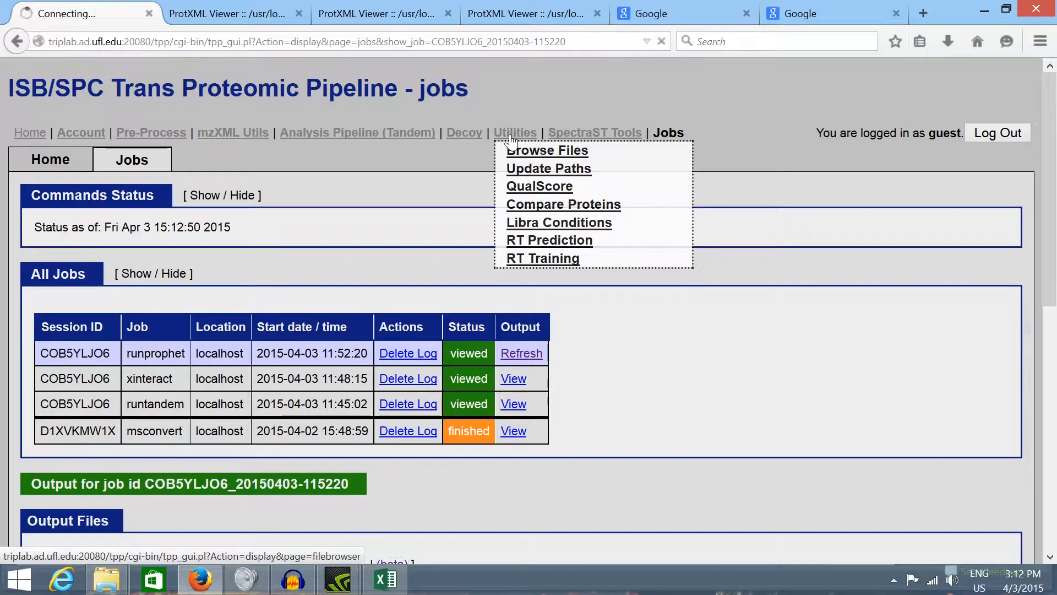
Step: Browse the server files into the guest data folder
click(547, 150)
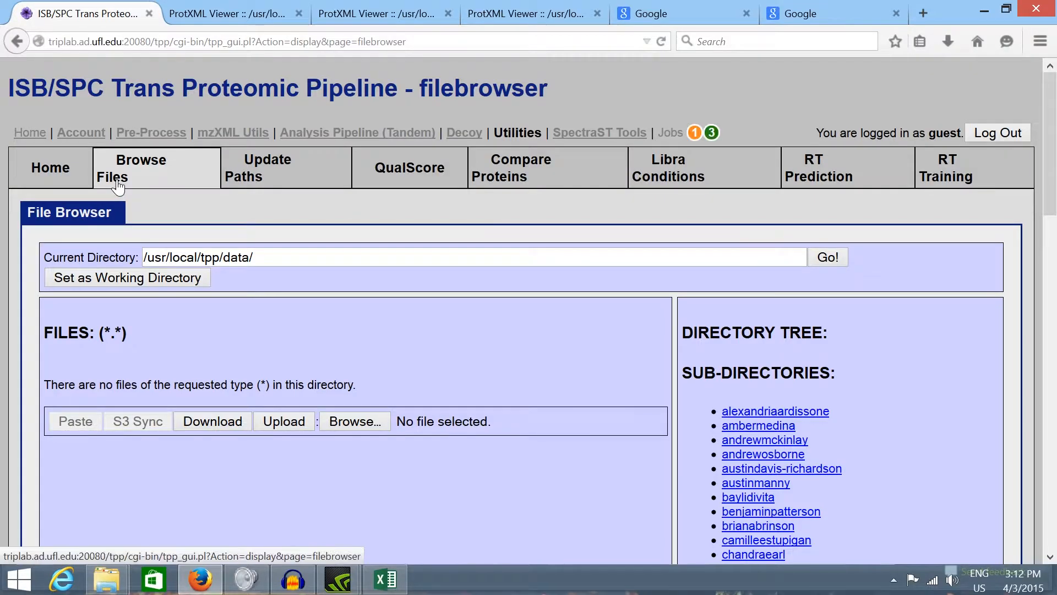
scroll(down, 3)
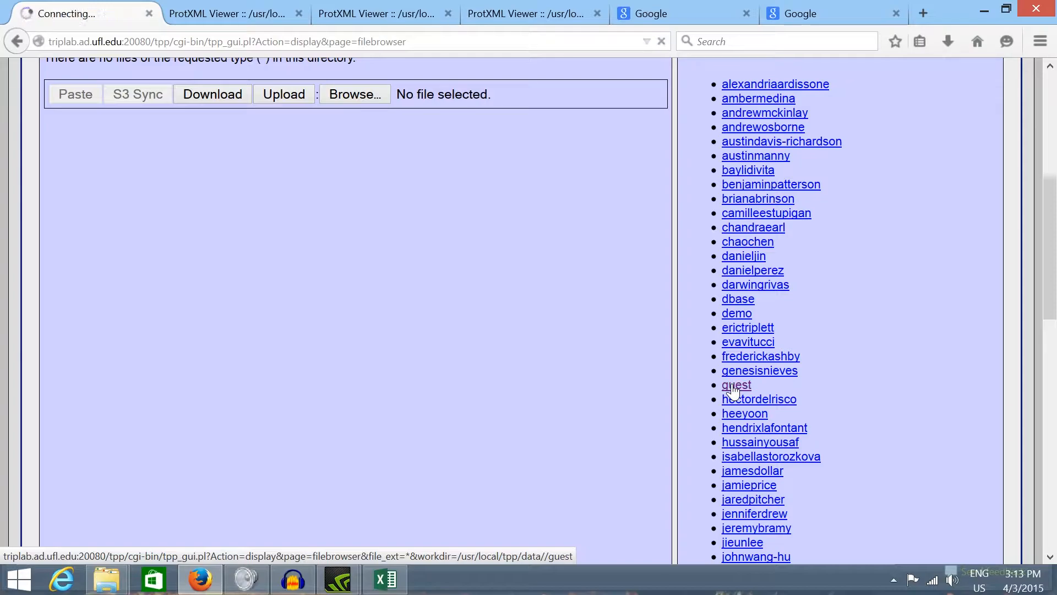
click(736, 385)
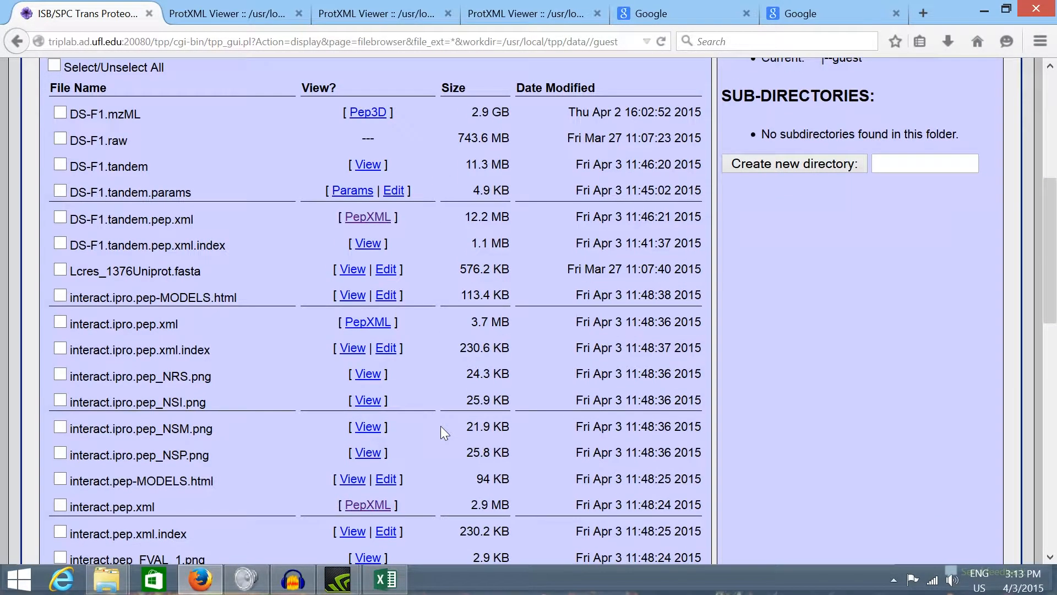
scroll(down, 3)
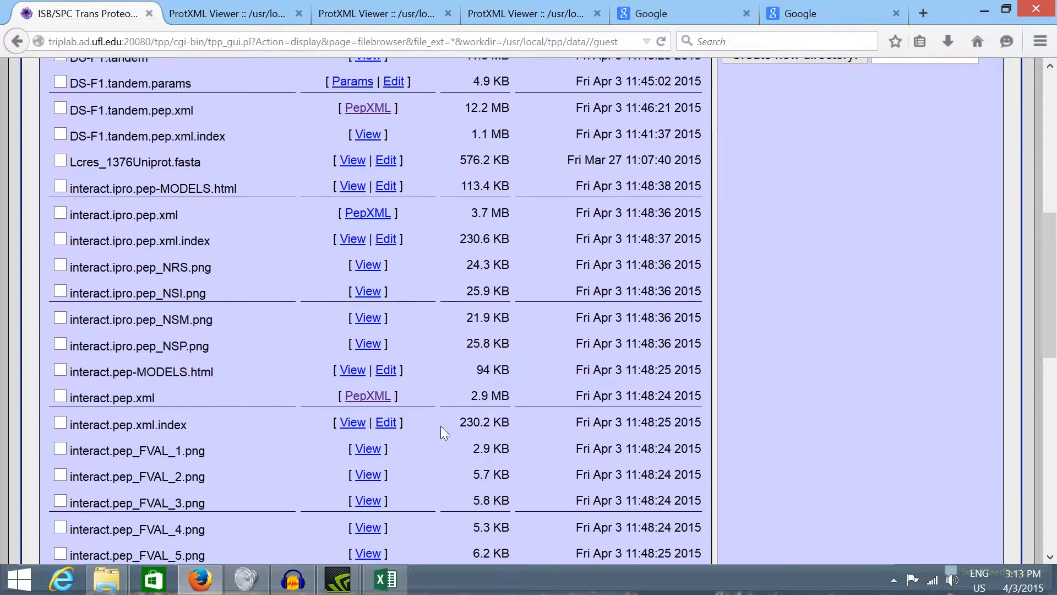
scroll(down, 3)
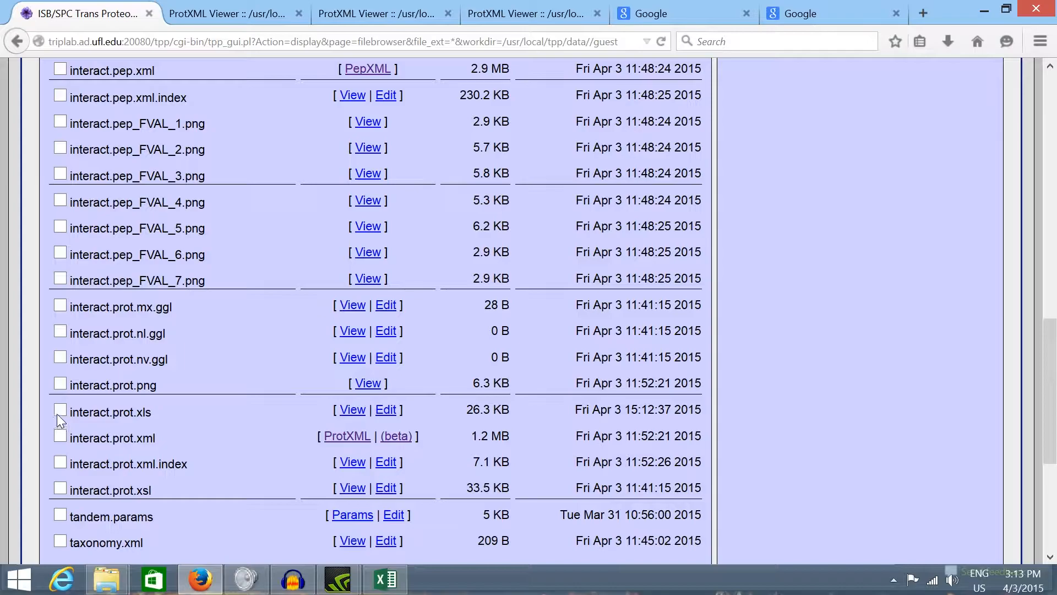
Step: Select interact.prot.xls and view it, opening it with Microsoft Excel
click(59, 412)
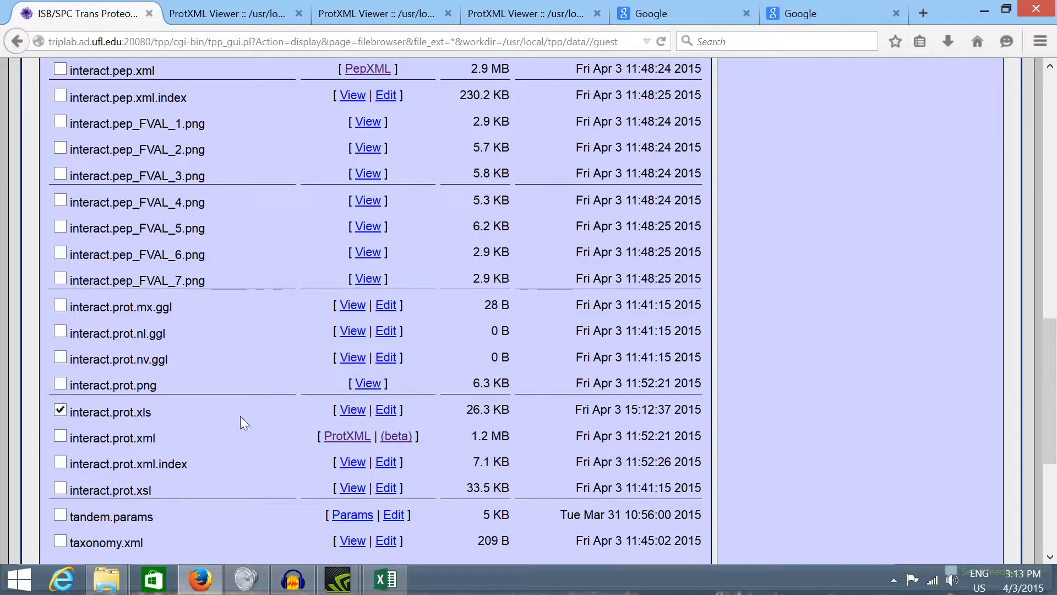
click(351, 409)
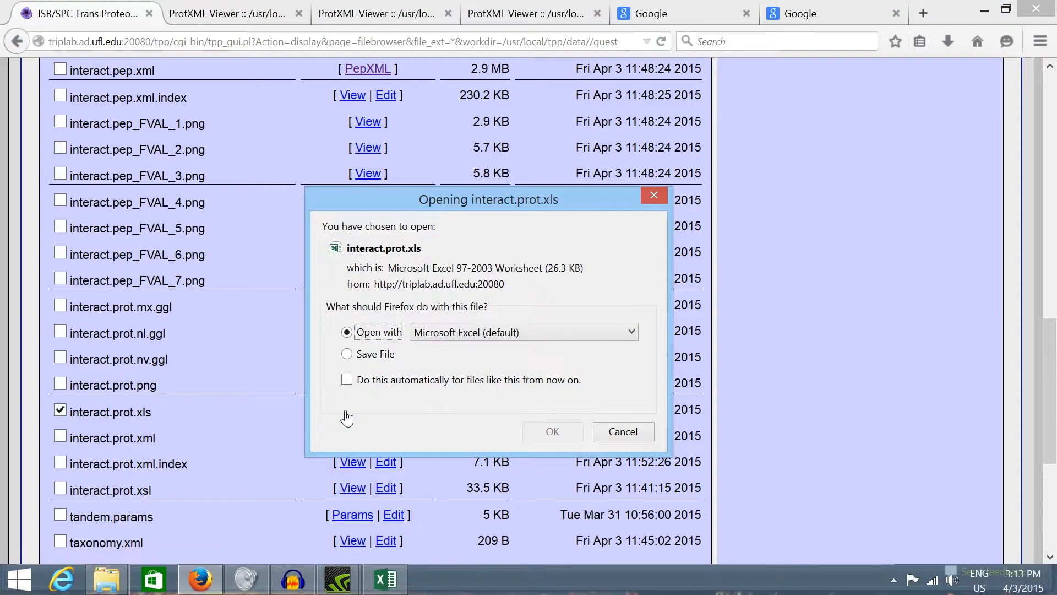
click(552, 431)
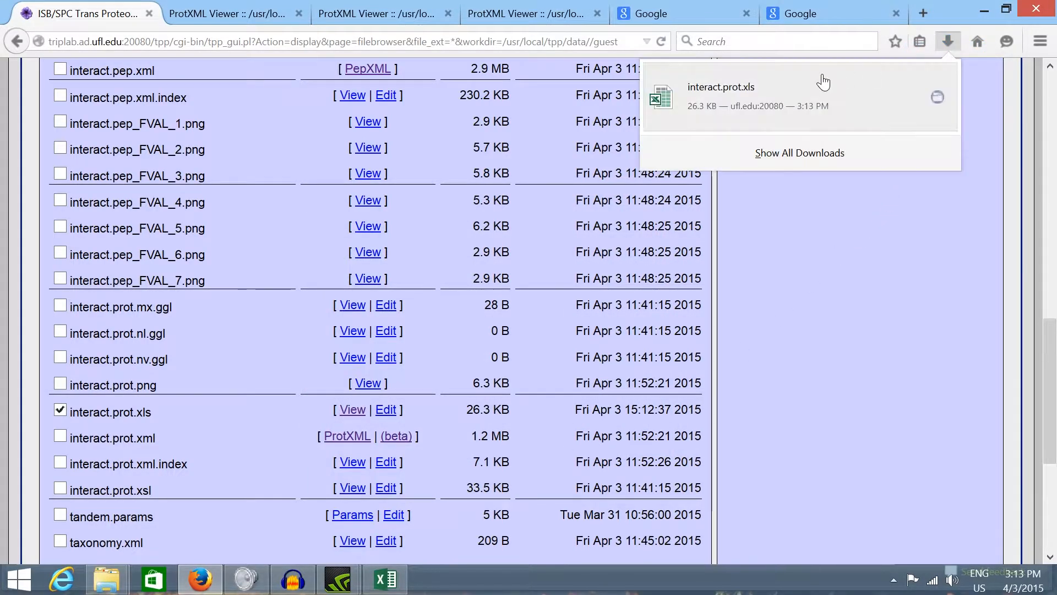
Step: Open interact.prot.xls in Excel, copy the 127 protein identifiers in column B, and return to Firefox
click(720, 86)
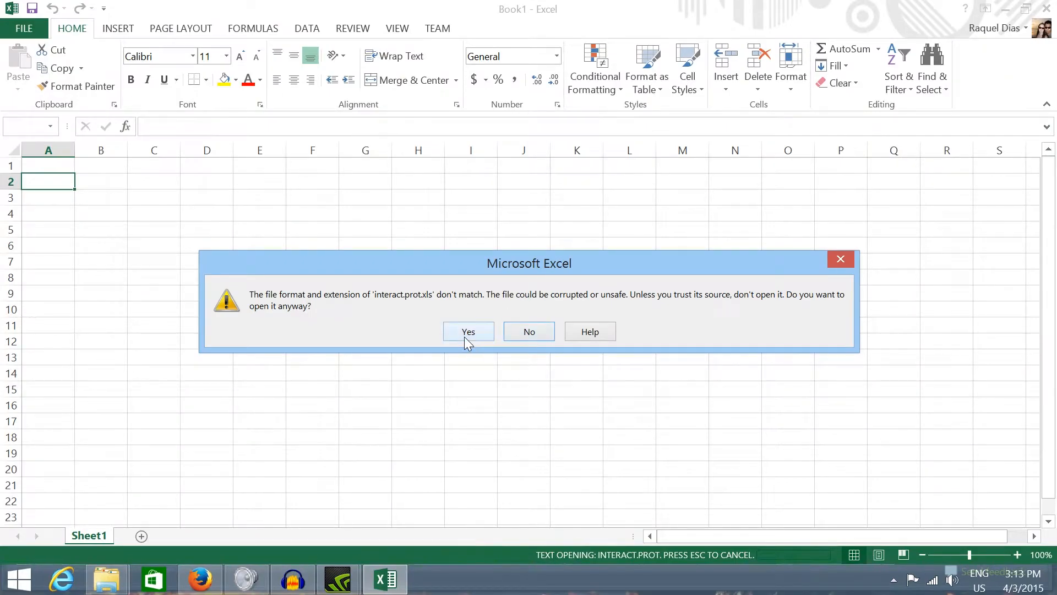
click(468, 331)
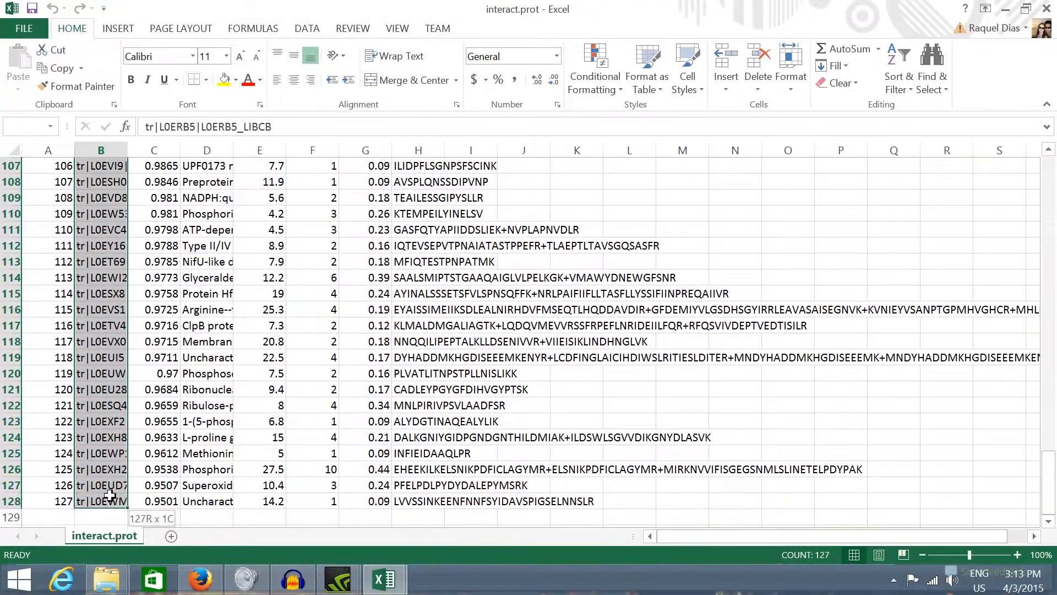
right_click(102, 496)
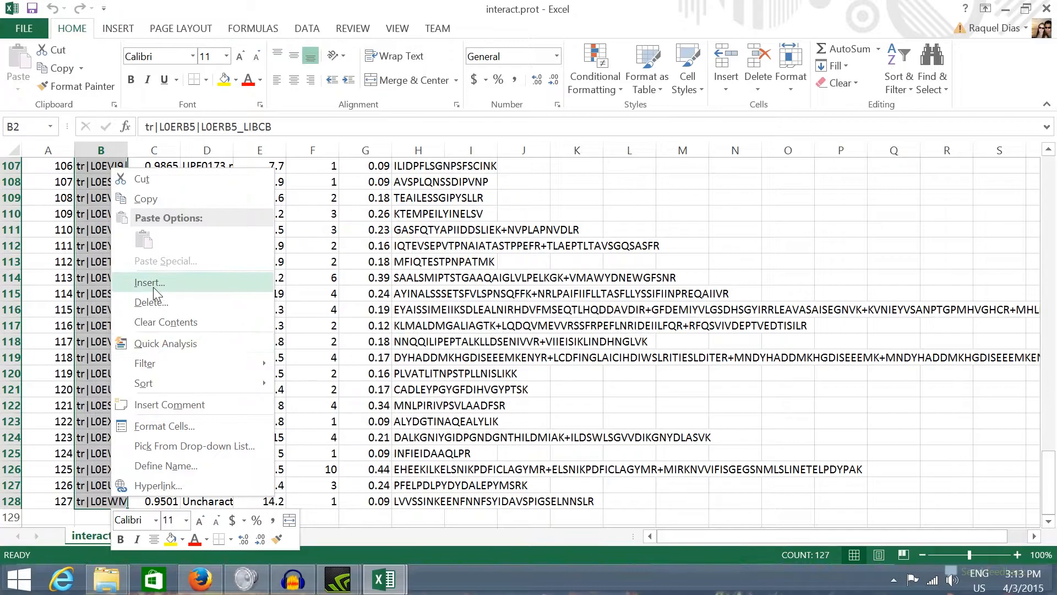
click(148, 283)
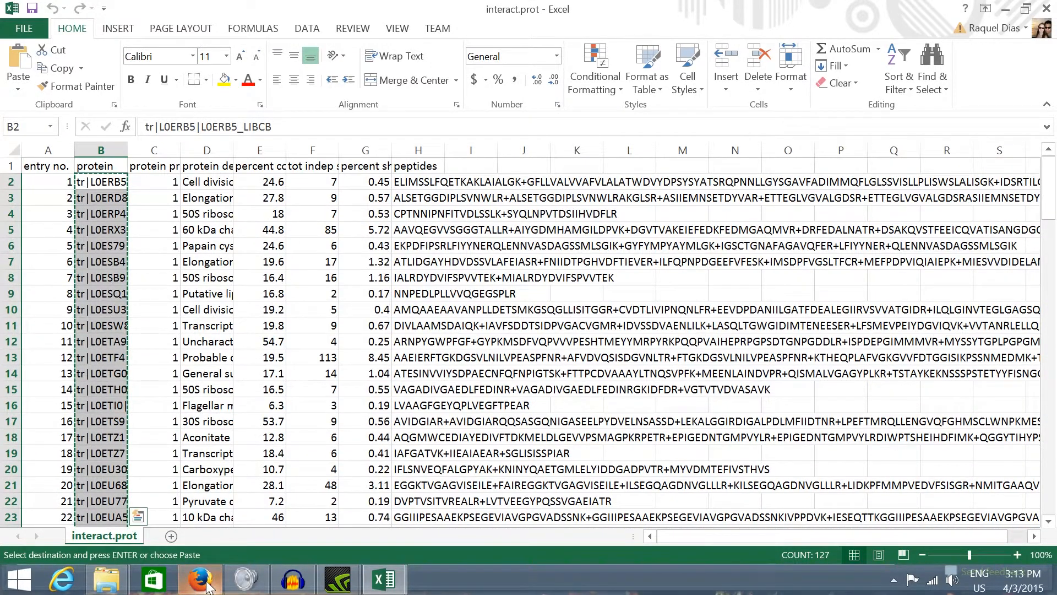
click(198, 578)
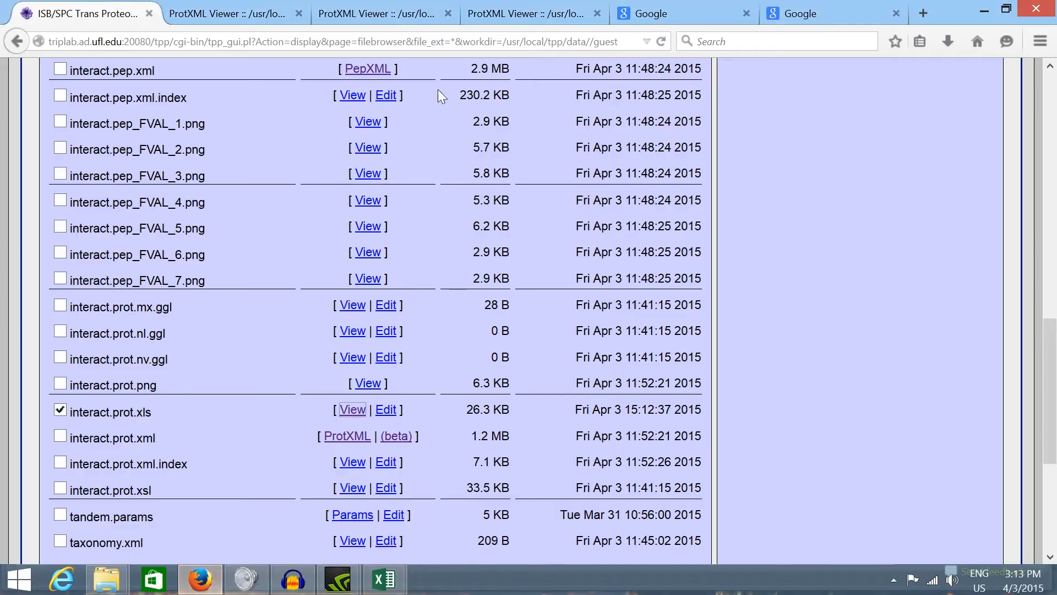
Step: Google 'uniprot' and open the UniProt website from the results
click(683, 13)
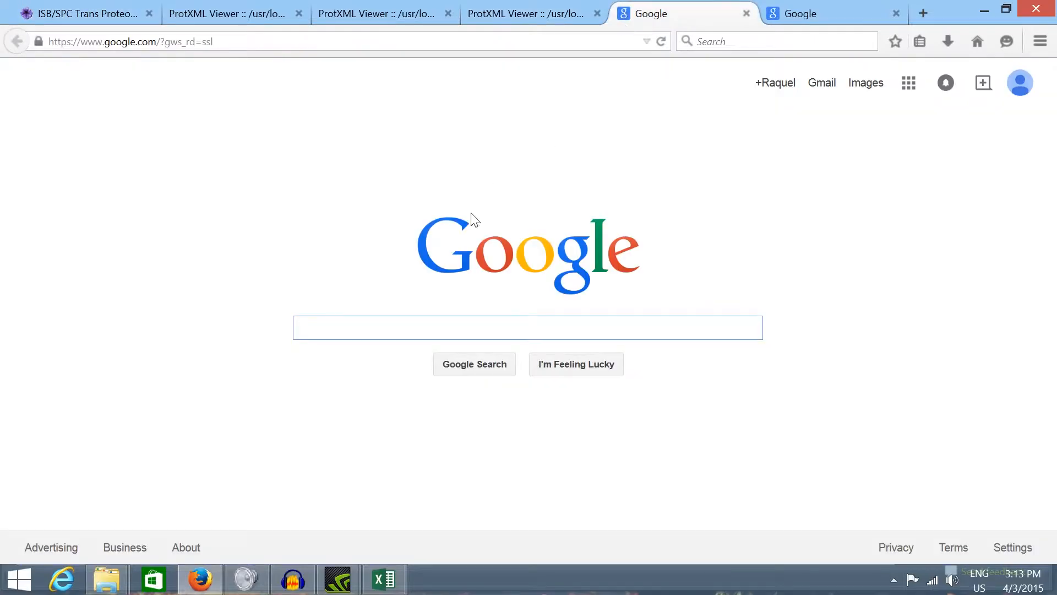
text(u)
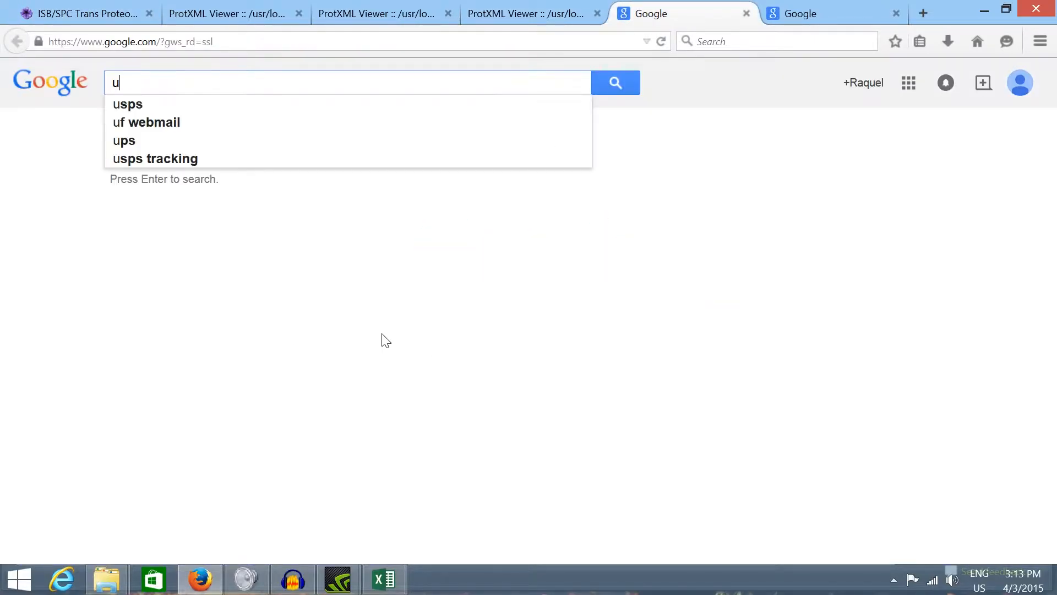
text(niprot)
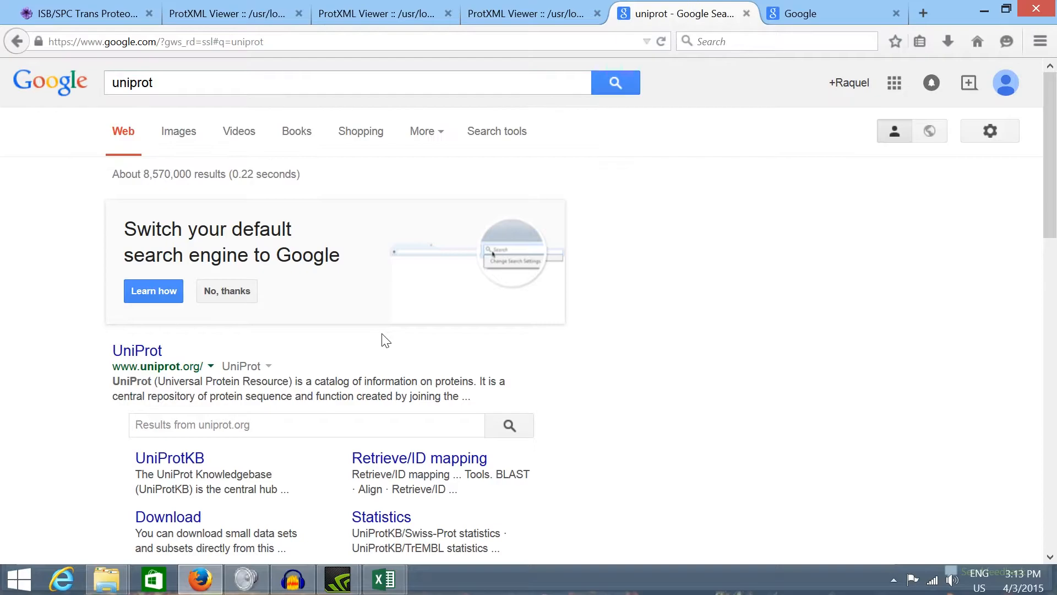
click(136, 351)
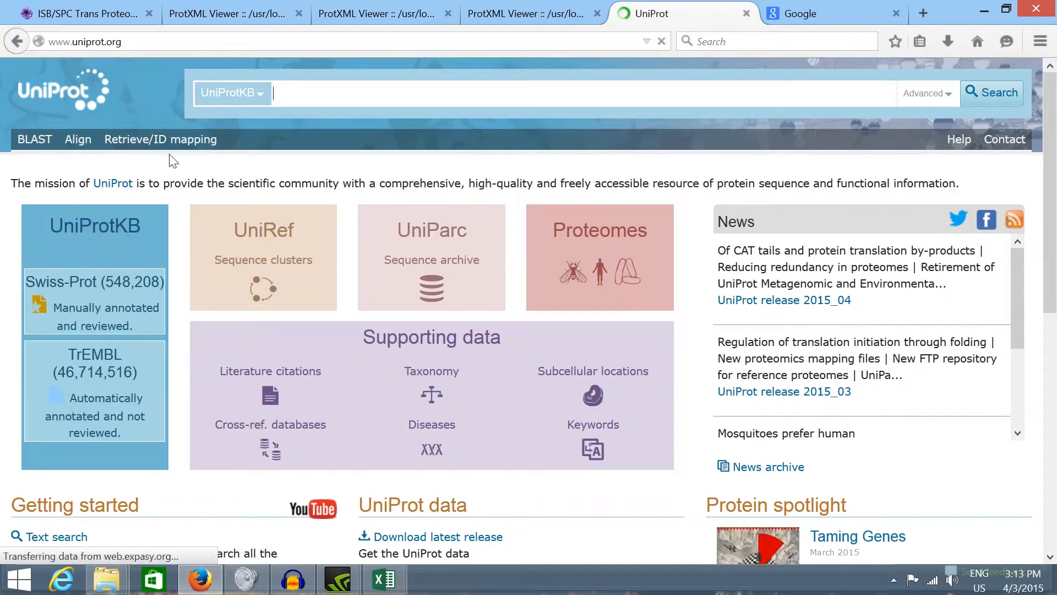
Step: In Retrieve/ID mapping, map the pasted identifiers to KO and show the 101 KO IDs as a list
click(161, 140)
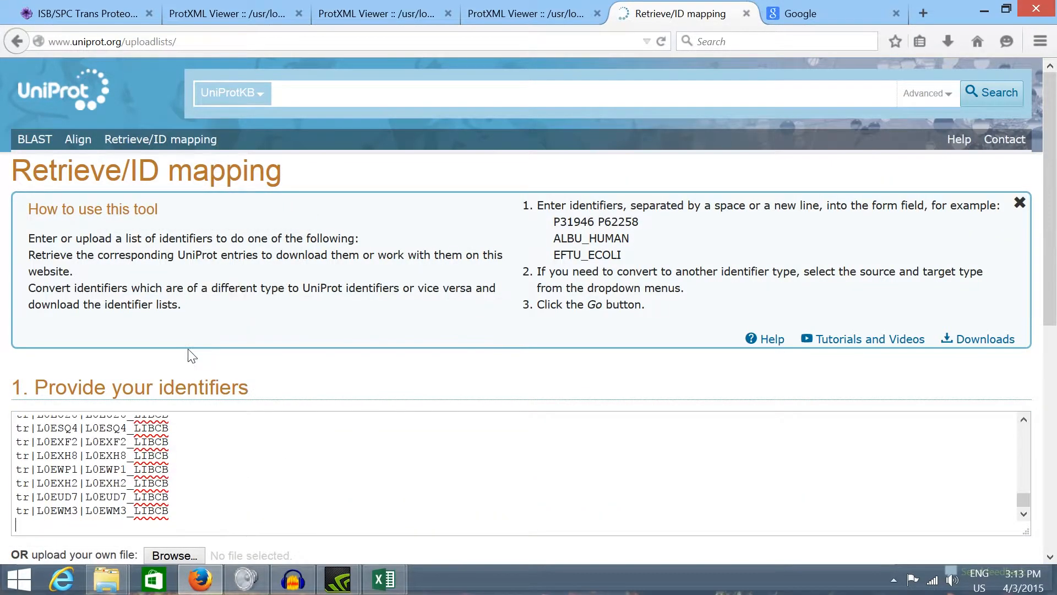
scroll(down, 3)
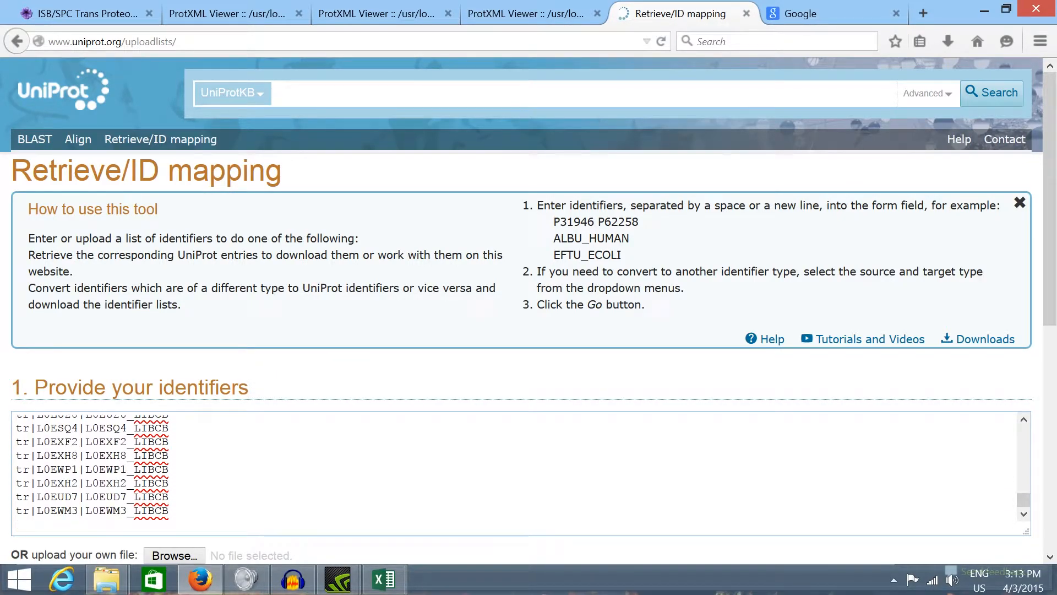
scroll(down, 3)
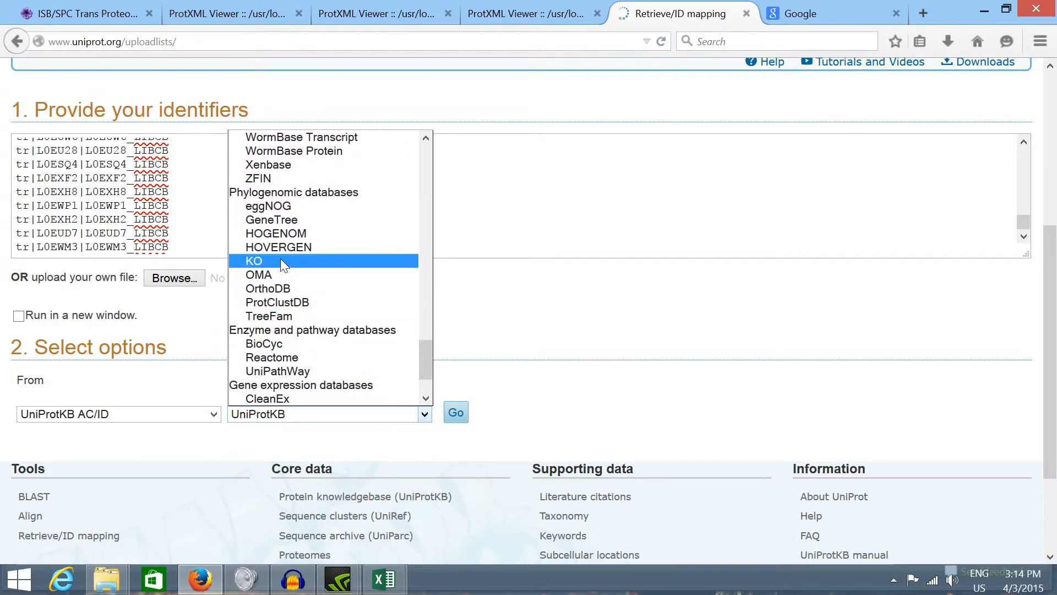
click(254, 261)
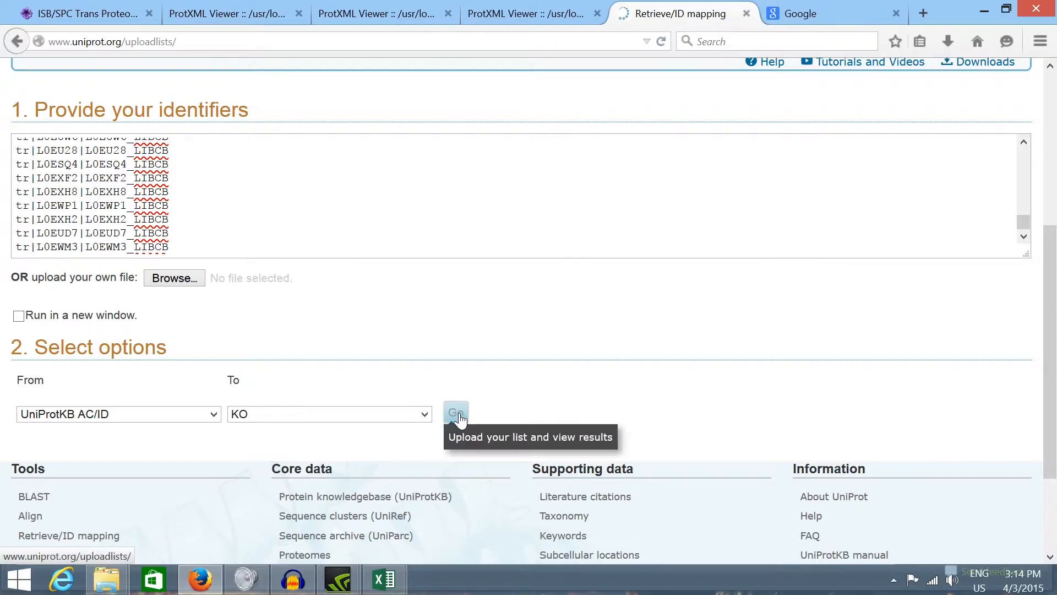
click(455, 413)
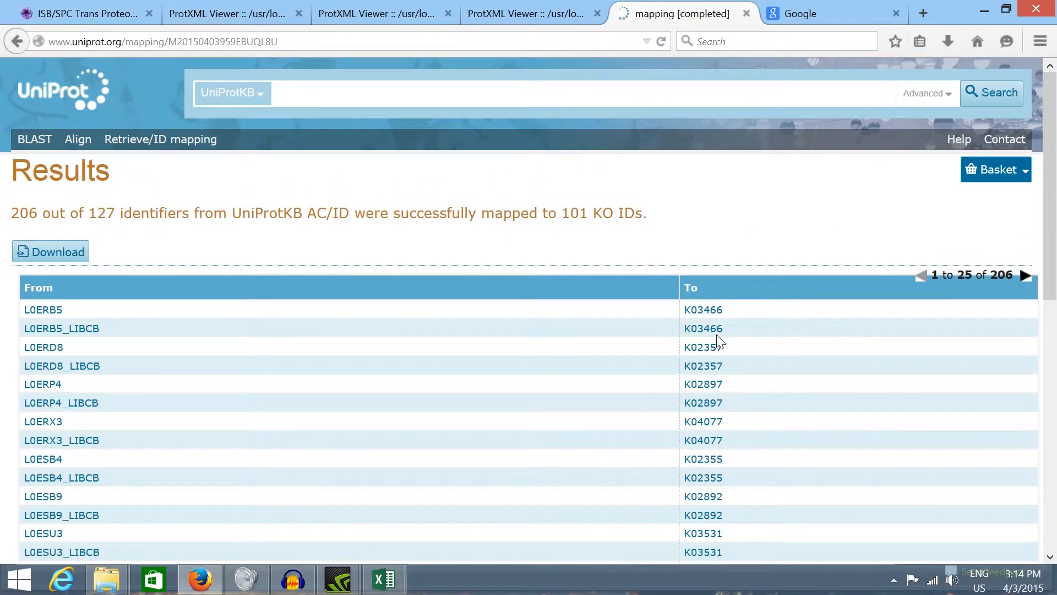
click(56, 251)
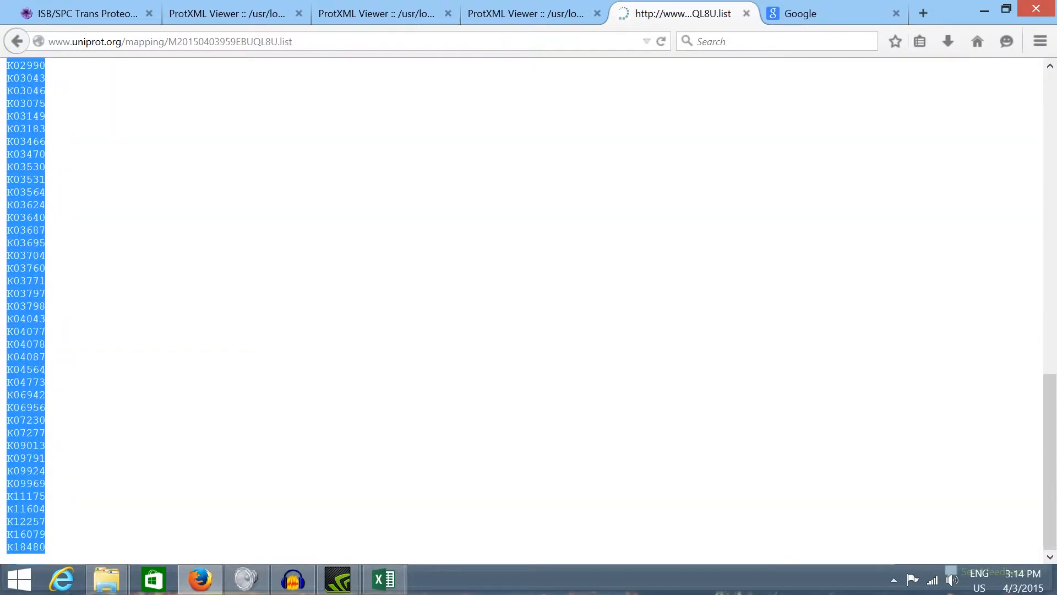
Step: Copy the selected KO identifier list
right_click(41, 483)
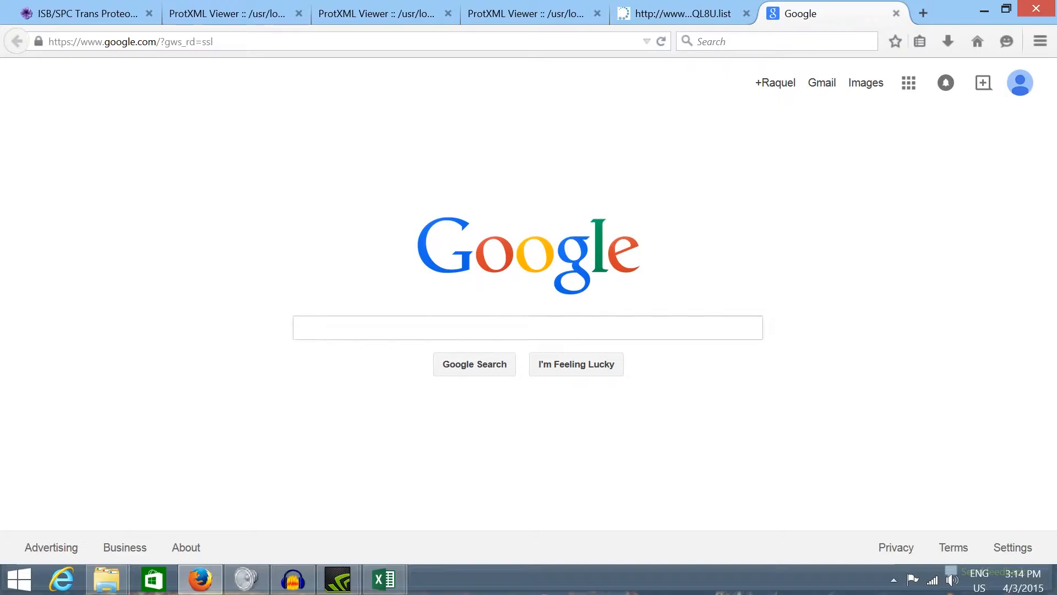
Step: Google 'KEGG' and open the KEGG: Kyoto Encyclopedia of Genes and Genomes home page
text(KEGG)
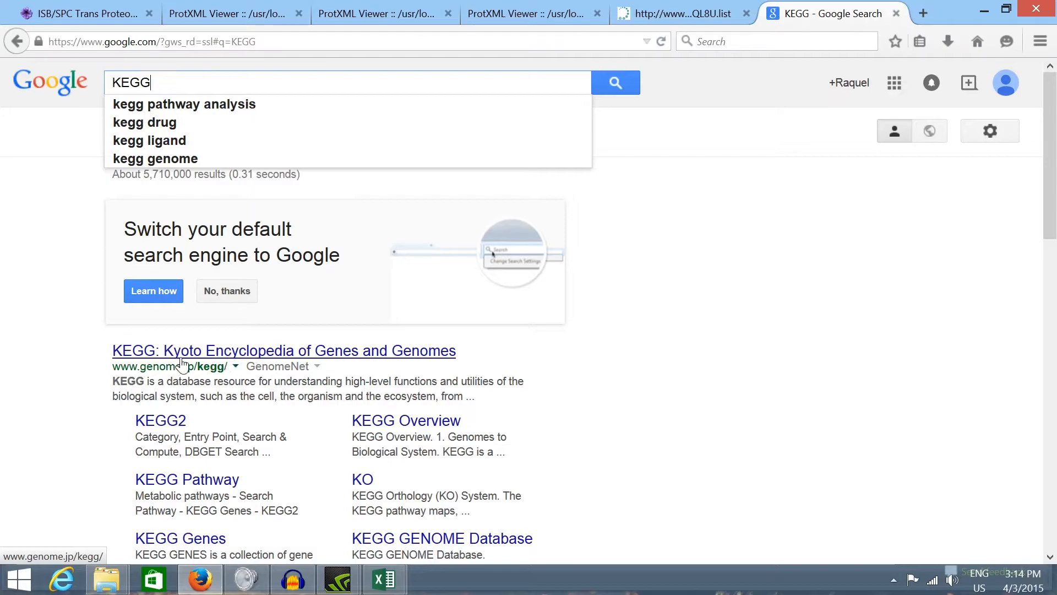
click(283, 350)
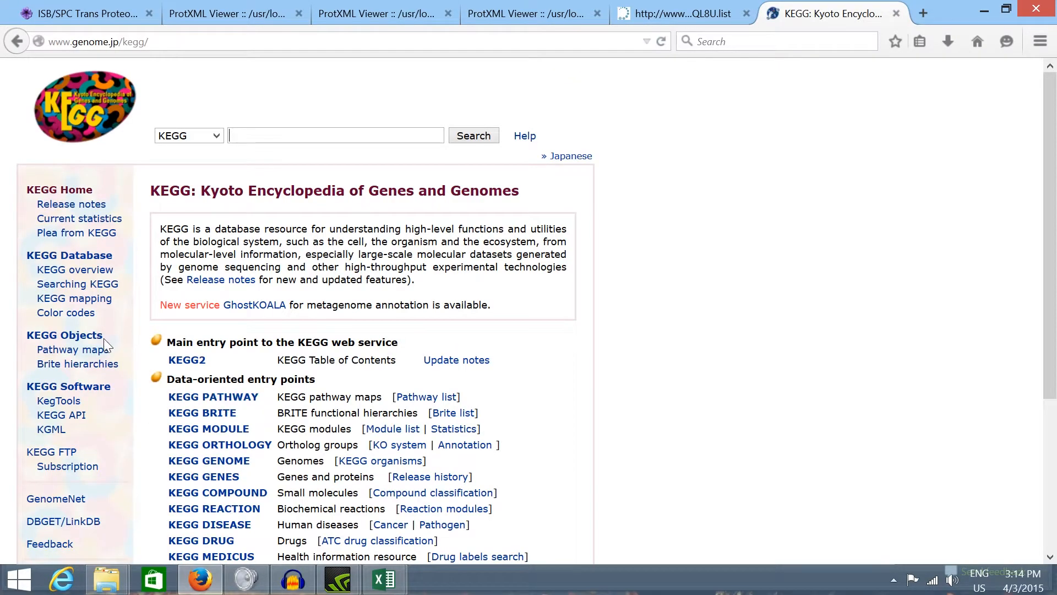
mouse_move(226, 469)
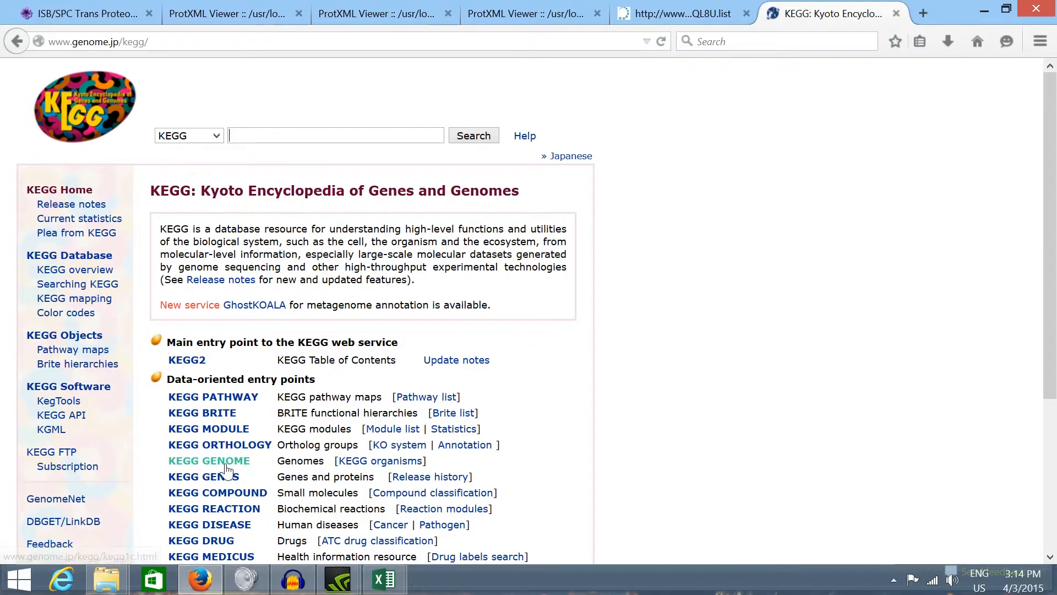
scroll(down, 3)
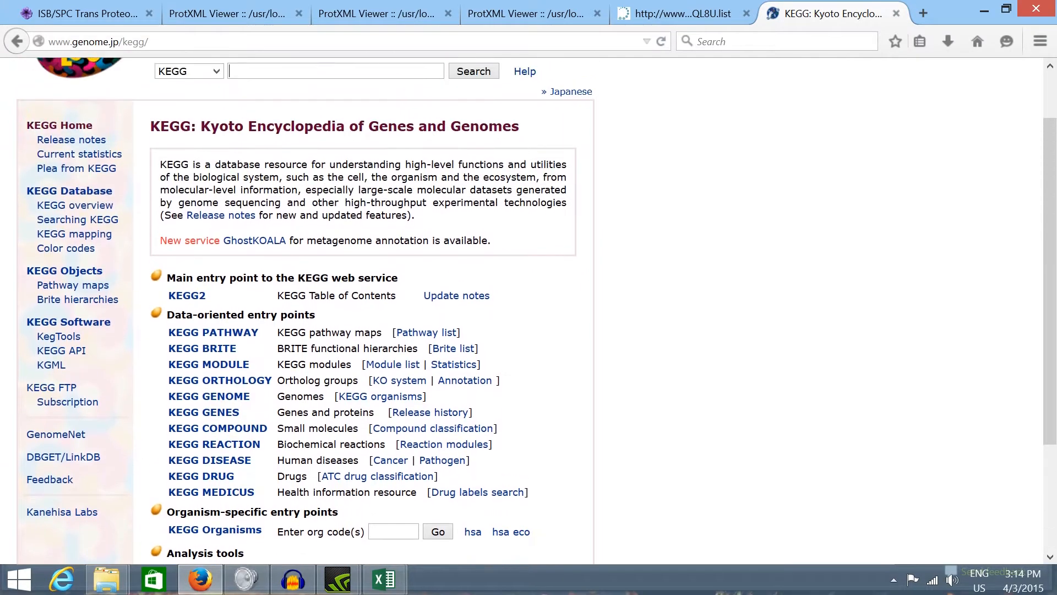
scroll(down, 3)
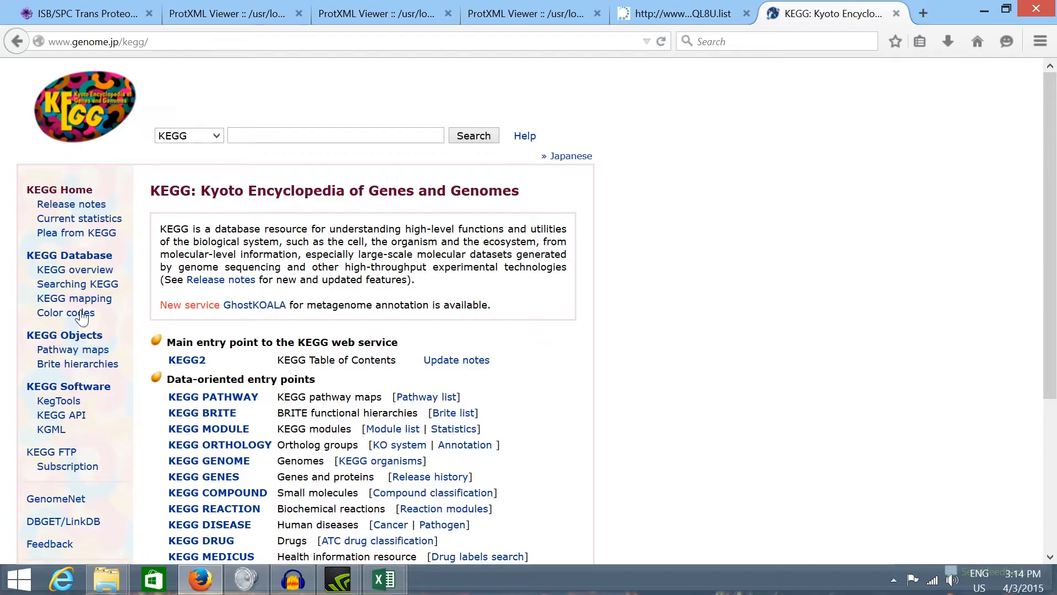
Step: Navigate through the KEGG mapping pages to the KEGG Mapper Search Pathway tool
click(74, 299)
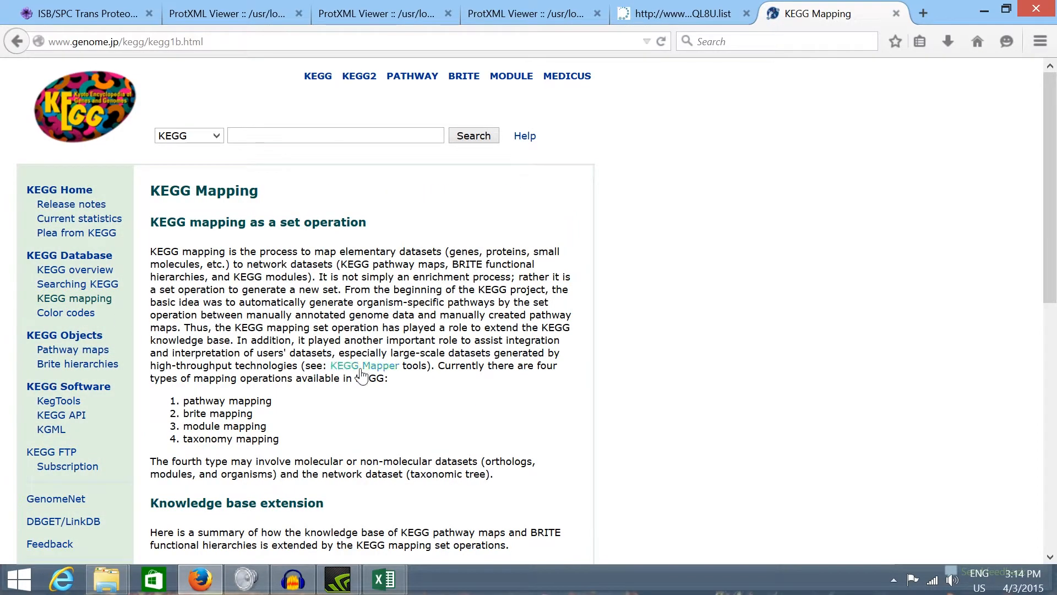
click(365, 364)
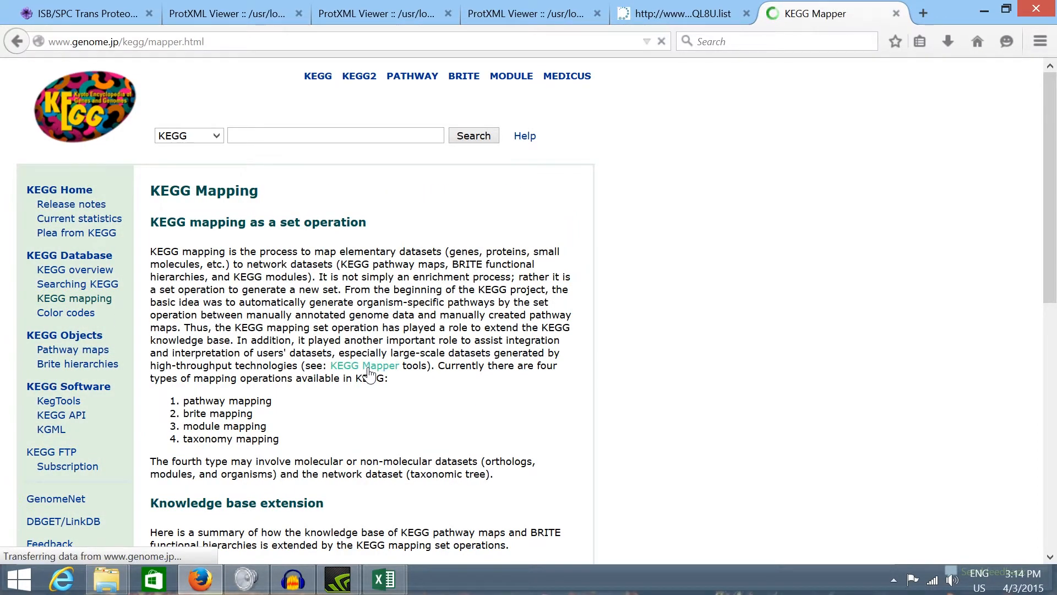
click(365, 364)
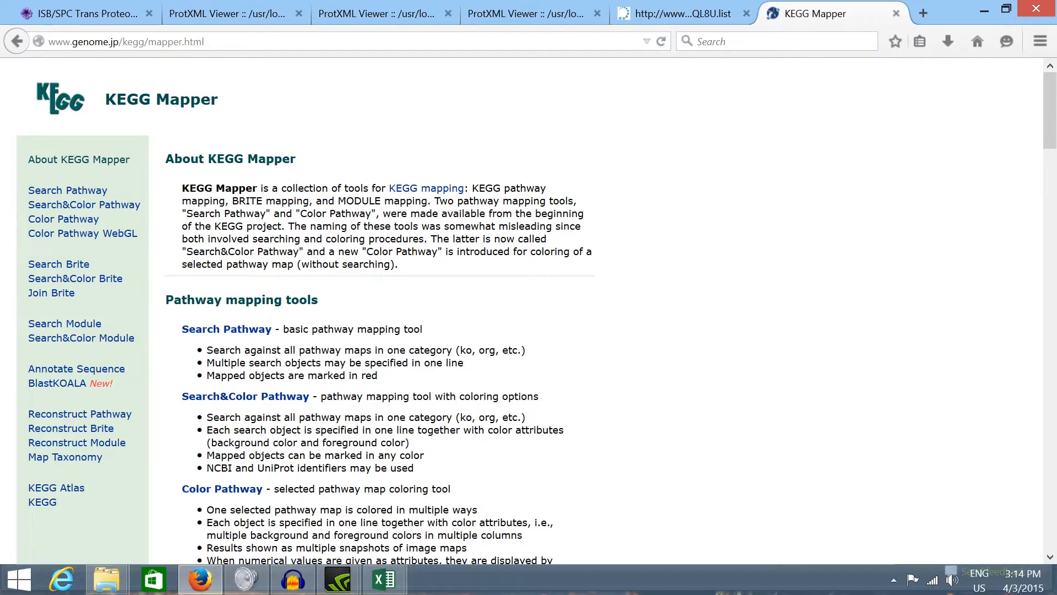
click(227, 329)
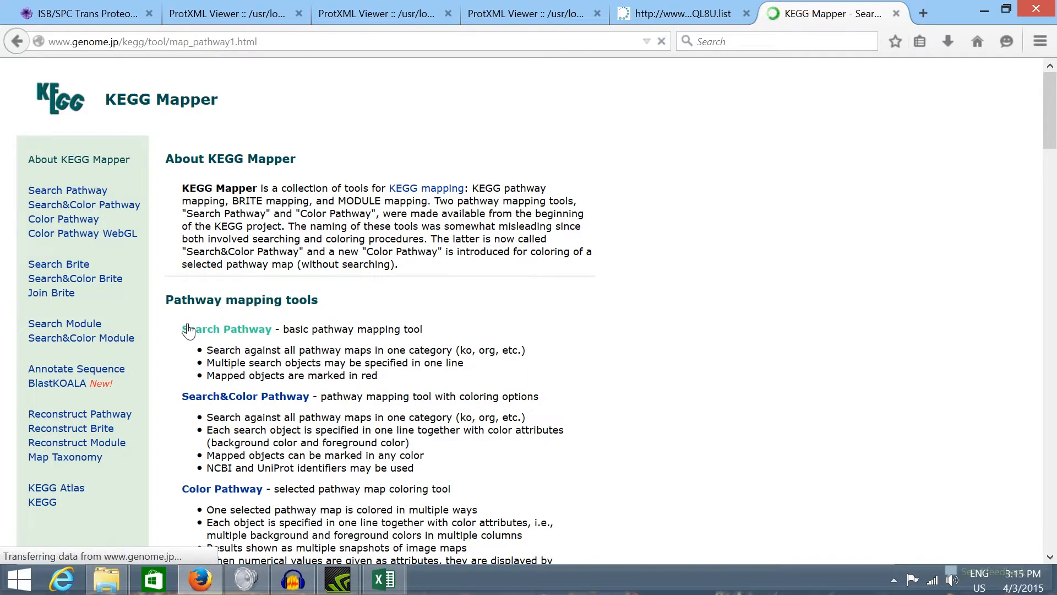
click(226, 330)
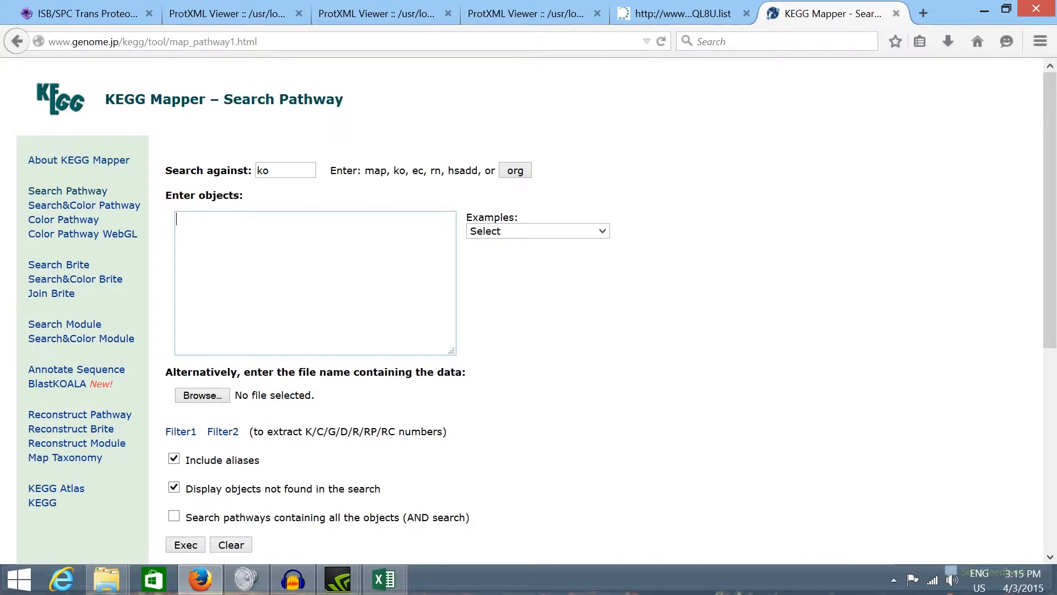
Step: Paste the KO list (K07230…) into Enter objects and execute the search against ko
text(K07230)
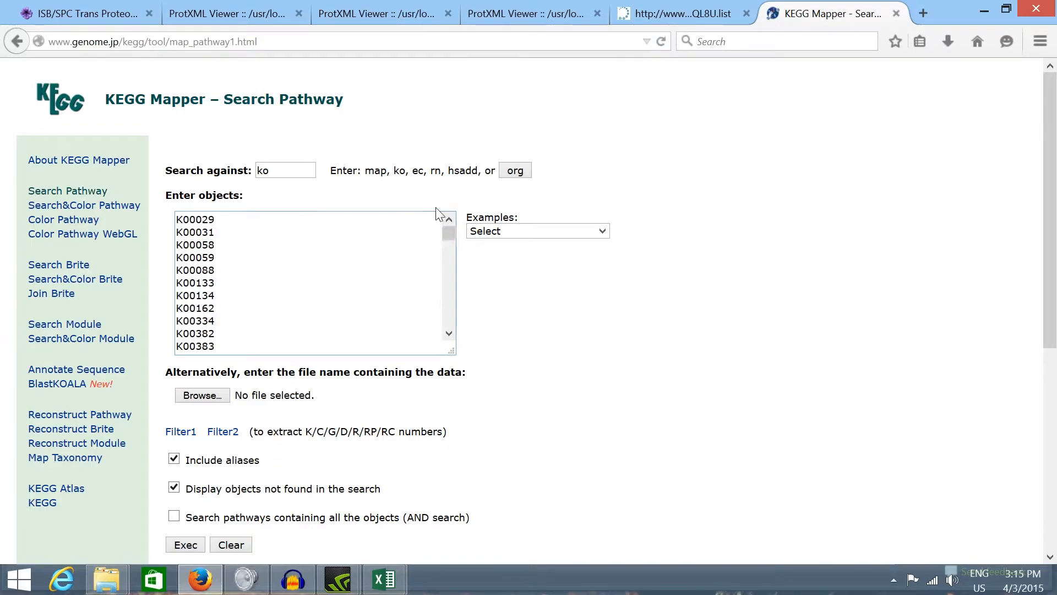
scroll(down, 3)
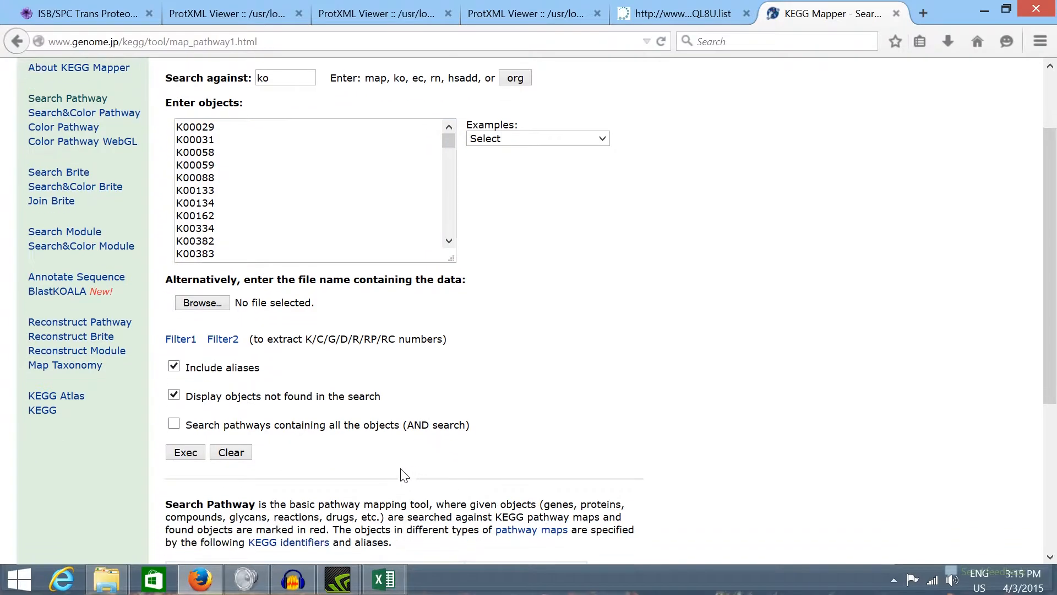
click(185, 451)
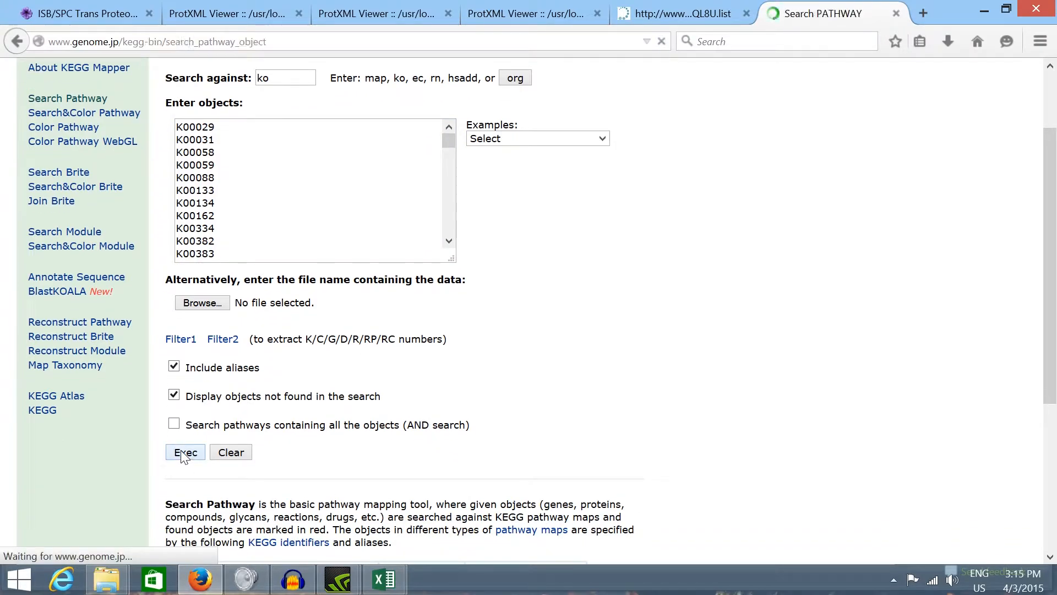
Step: Expand all matched objects in the pathway results and open ko:K00031 under Metabolic pathways
click(185, 451)
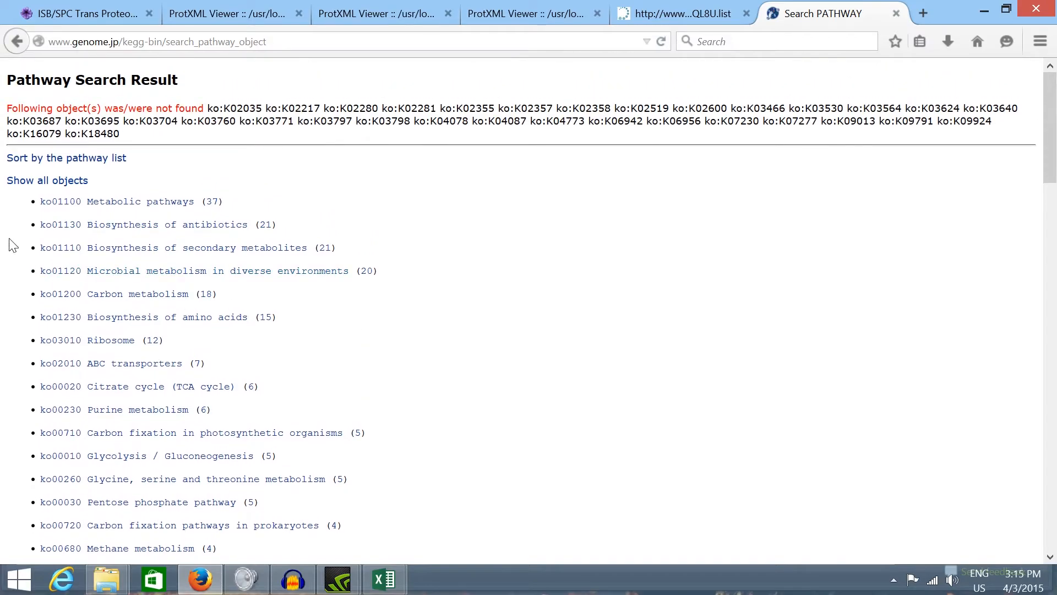
mouse_move(47, 179)
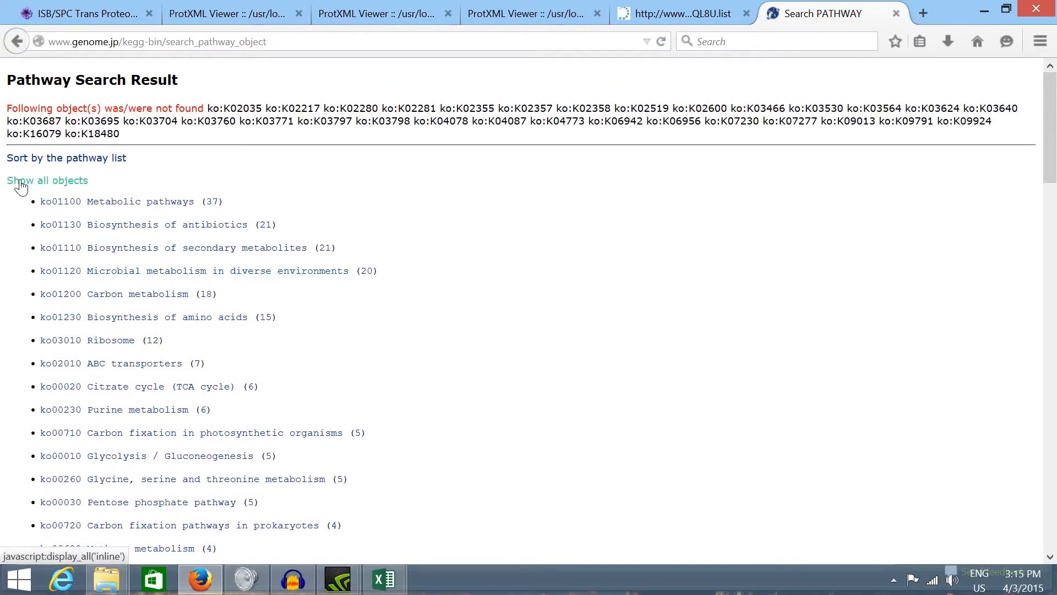
click(46, 180)
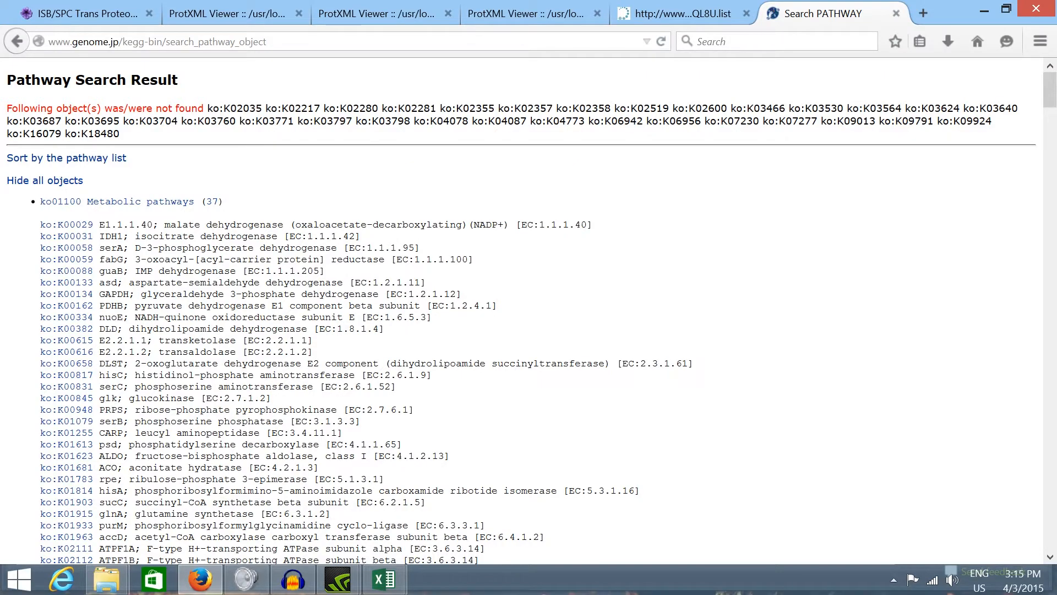
double_click(114, 225)
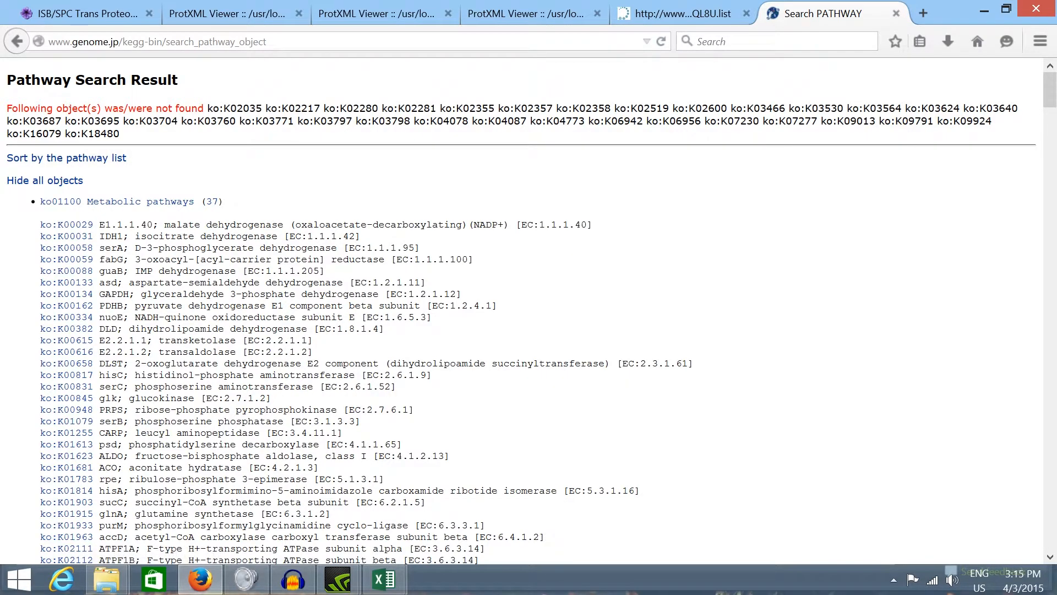
click(66, 236)
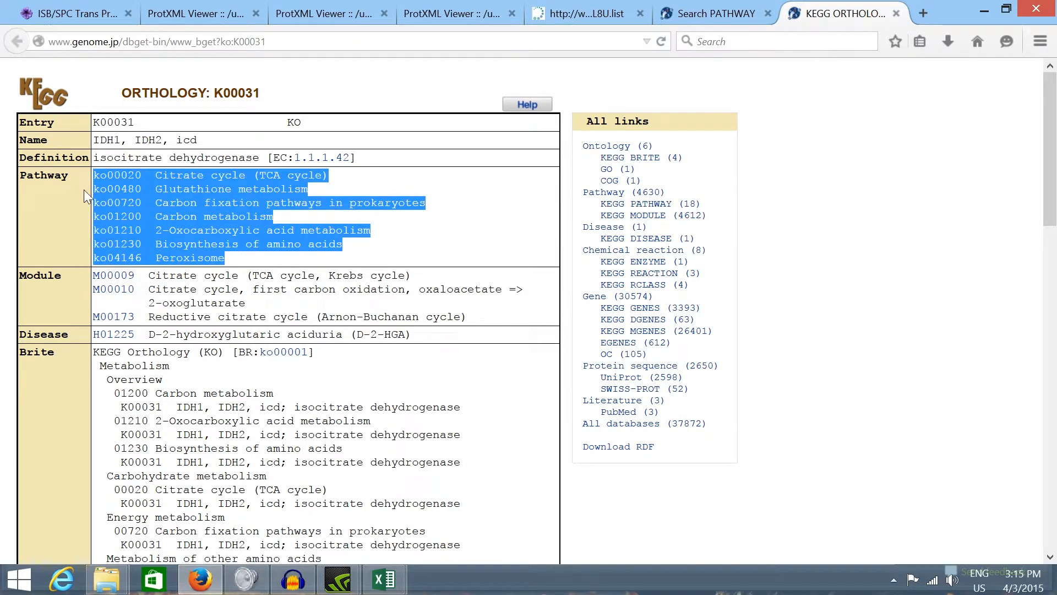
click(84, 196)
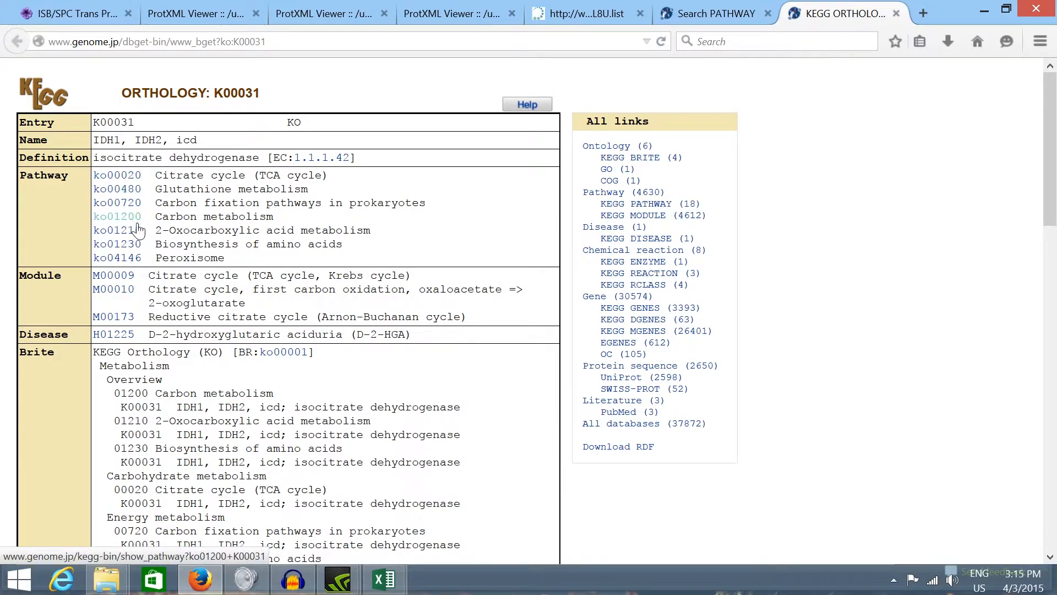
drag(95, 188, 225, 258)
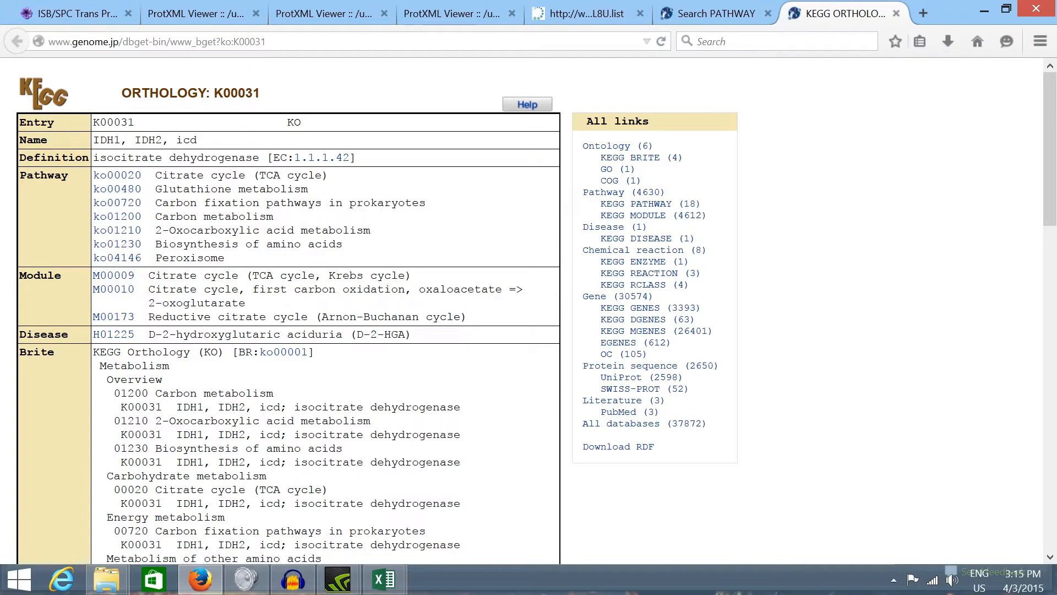
mouse_move(117, 175)
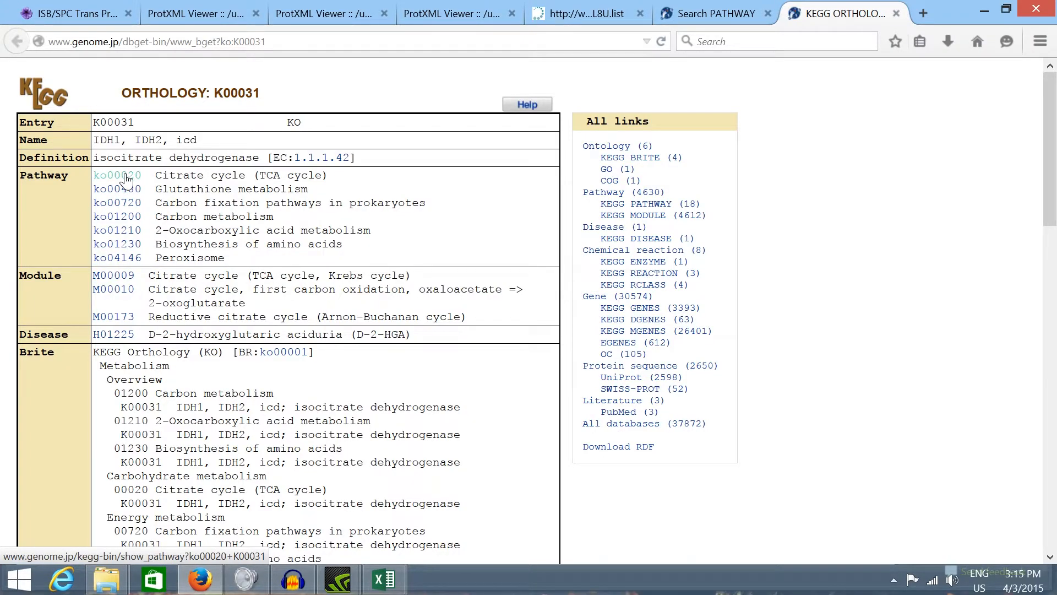
click(117, 175)
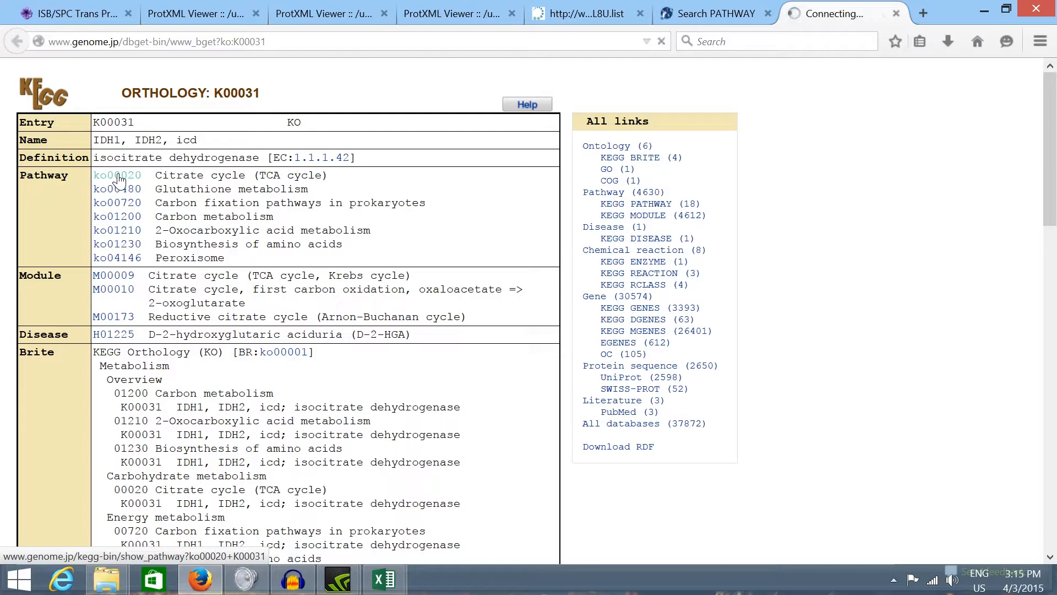
Step: Load the ko00020 Citrate cycle map and inspect the red 1.1.1.42 isocitrate dehydrogenase boxes
click(117, 175)
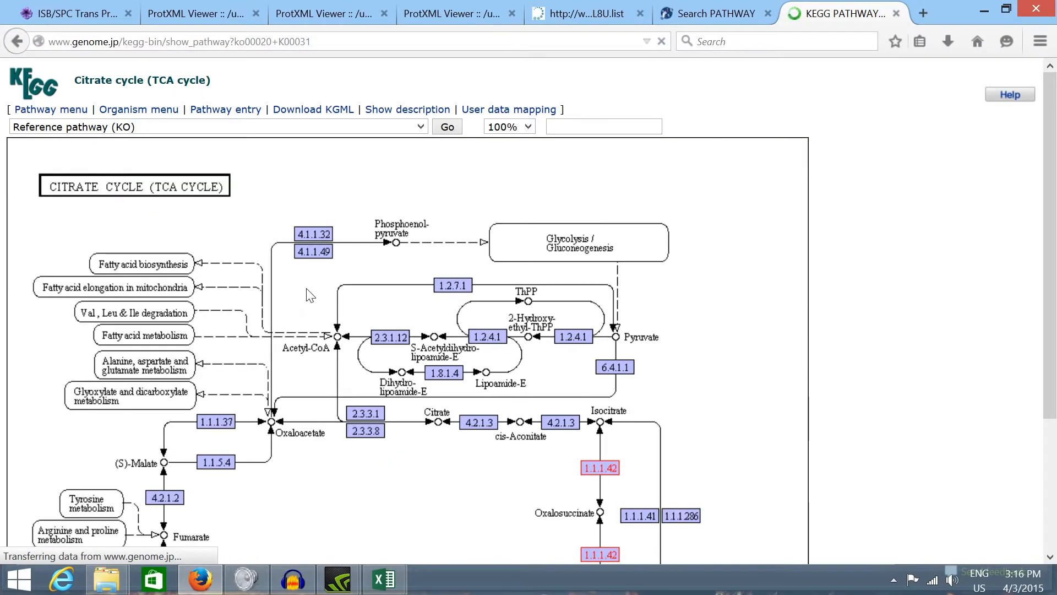
scroll(down, 3)
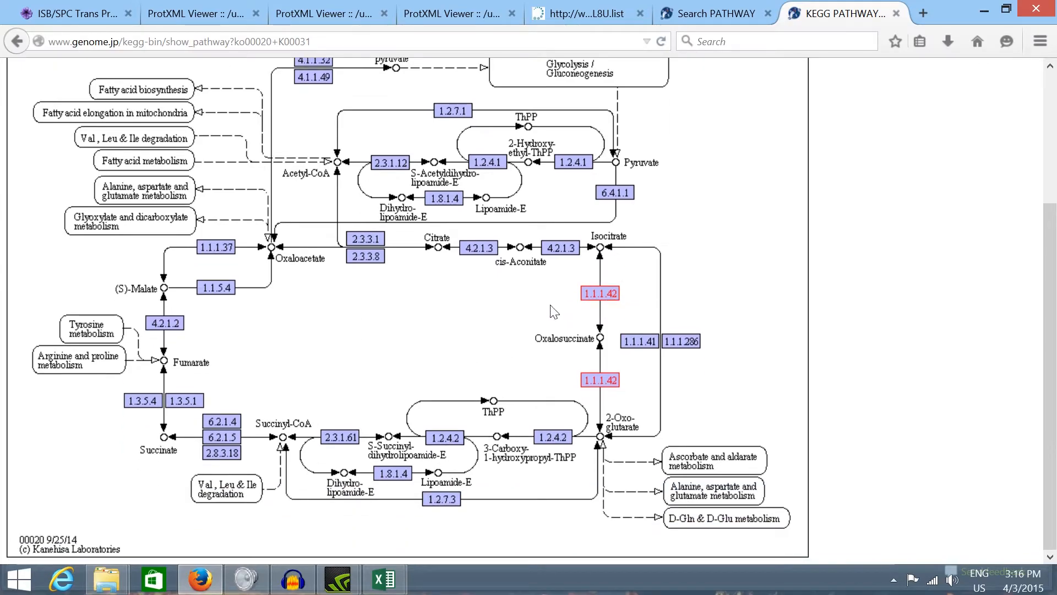
mouse_move(599, 293)
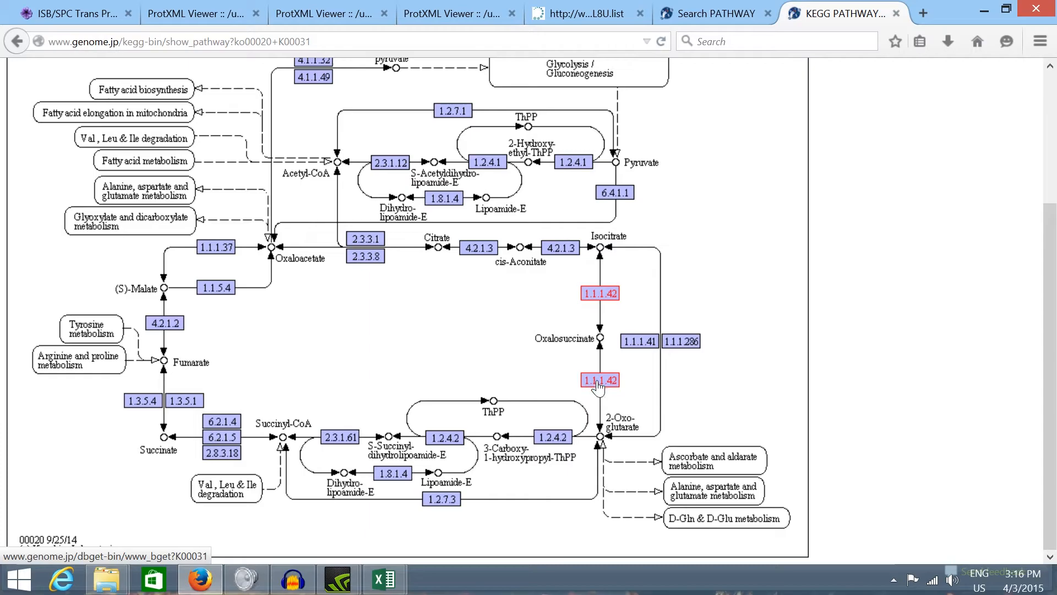
mouse_move(599, 380)
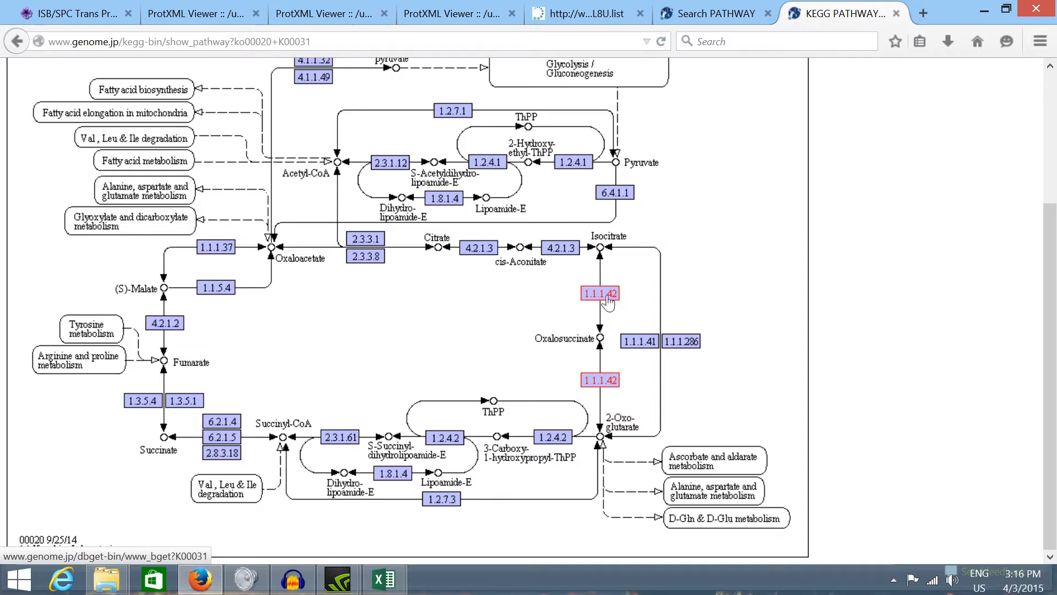
mouse_move(609, 311)
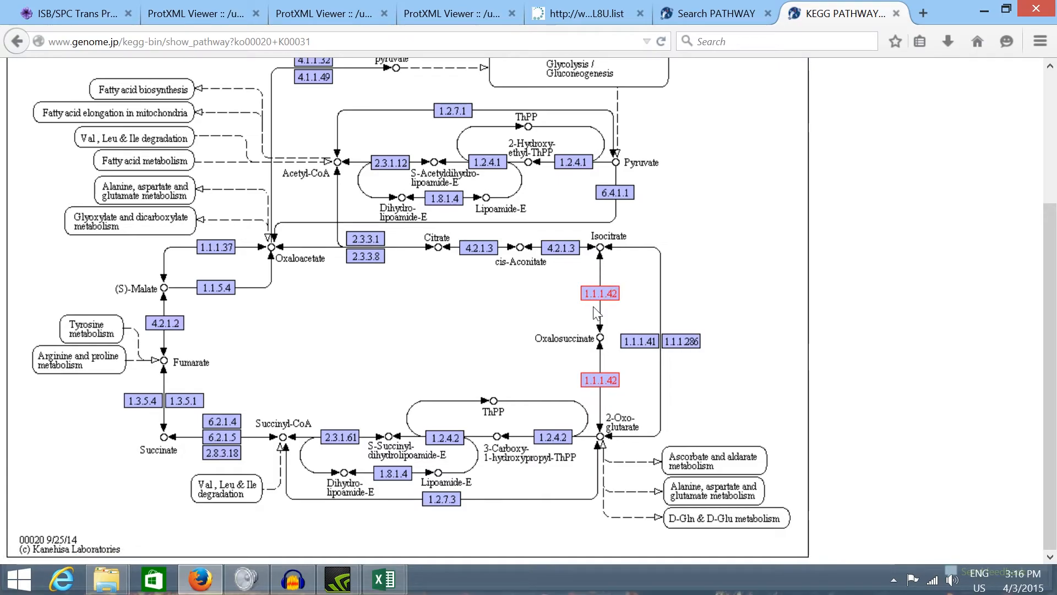
mouse_move(591, 396)
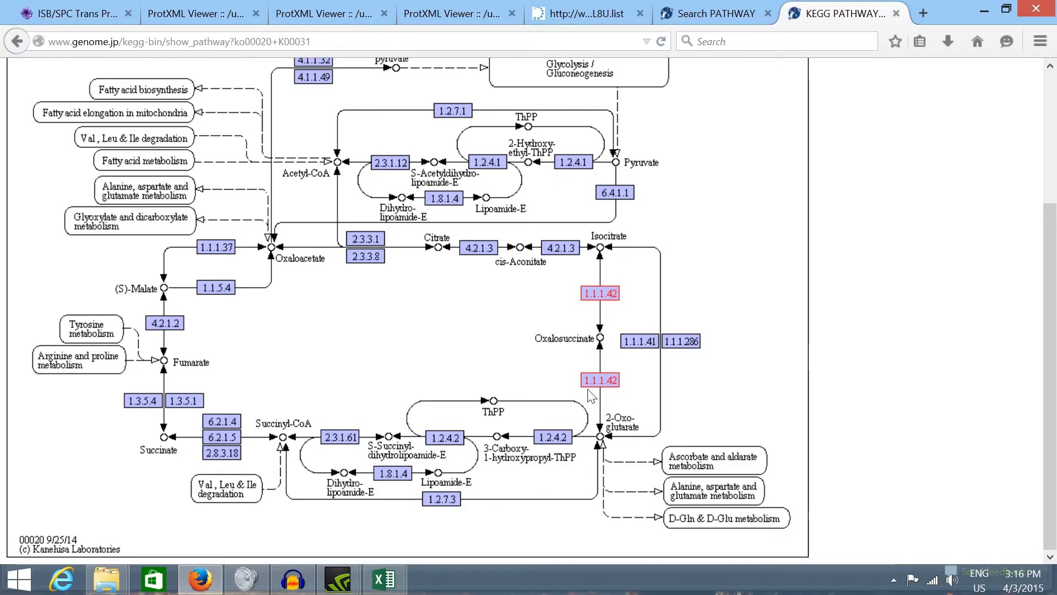
mouse_move(632, 444)
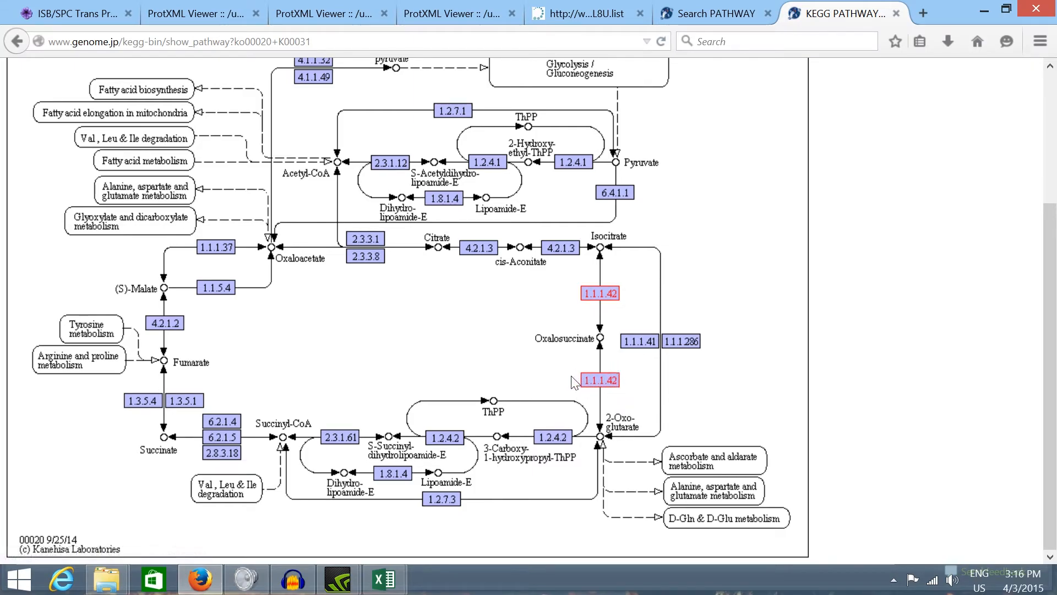
mouse_move(605, 371)
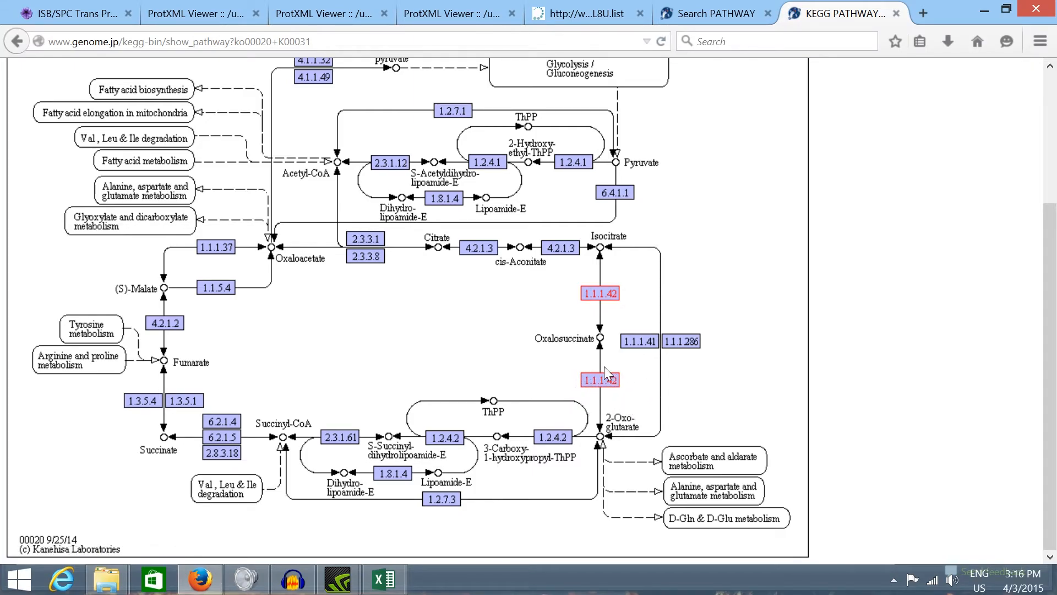
mouse_move(613, 389)
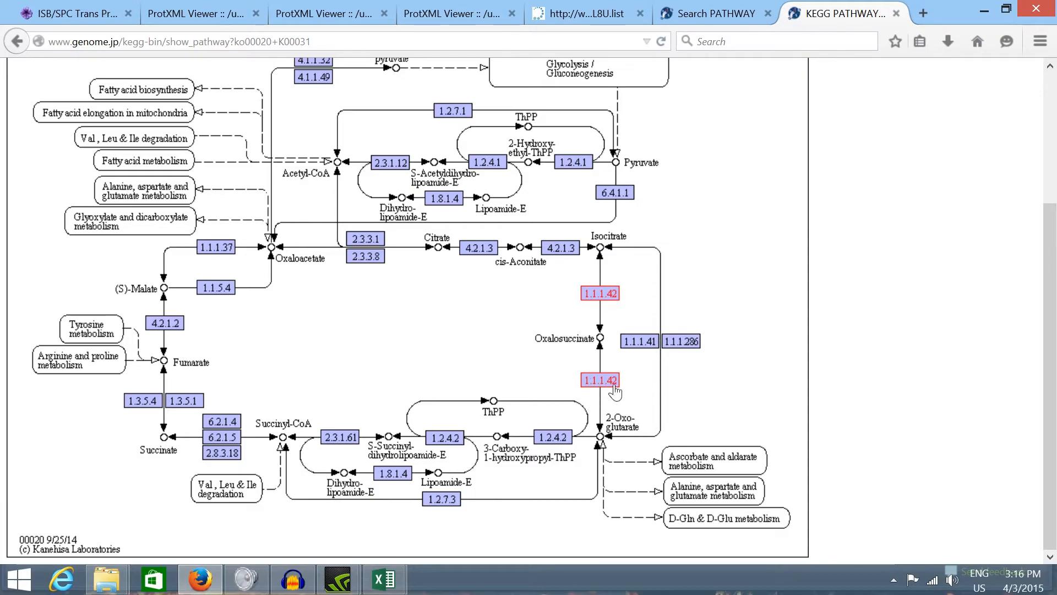
mouse_move(614, 396)
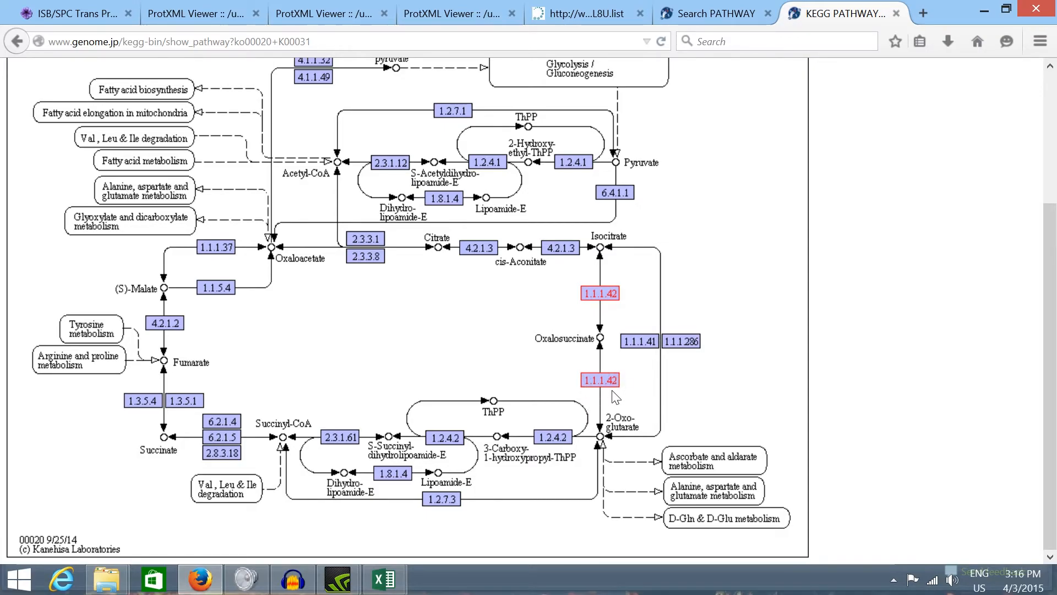
mouse_move(621, 379)
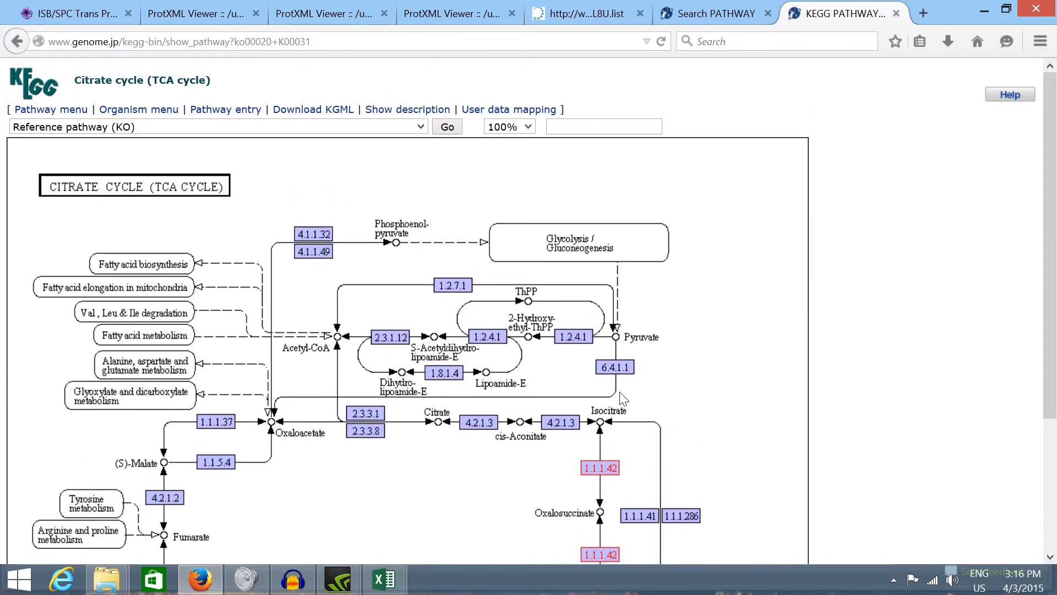
scroll(down, 3)
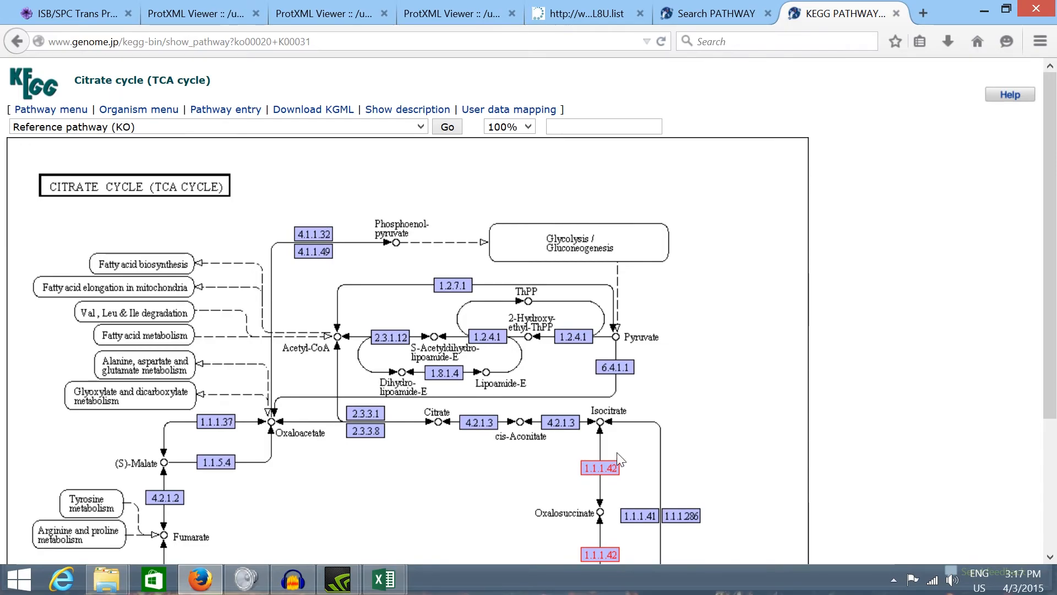
scroll(down, 3)
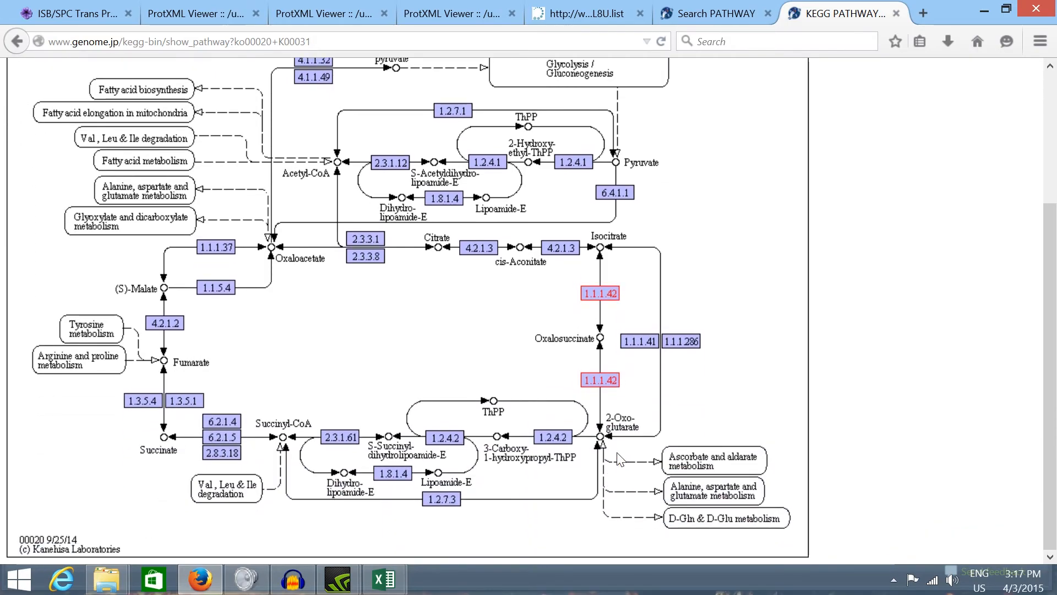